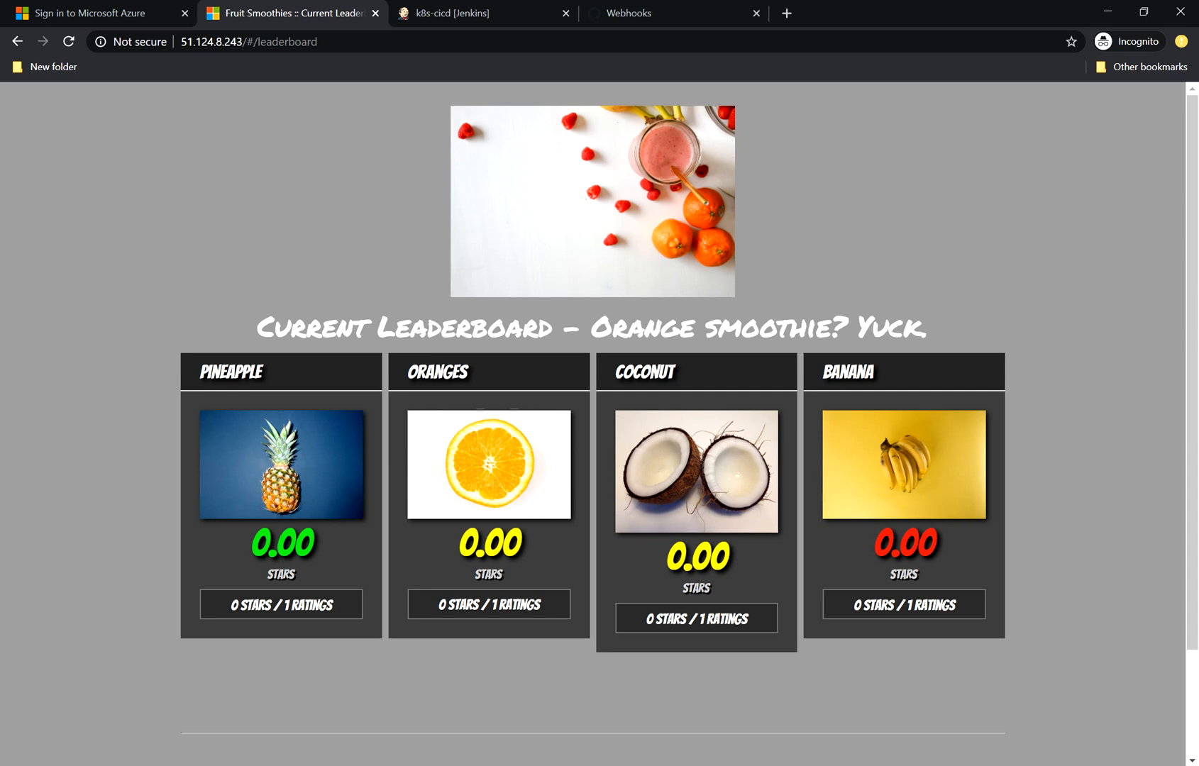
{"action": "mouse_move", "coordinate": [810, 290]}
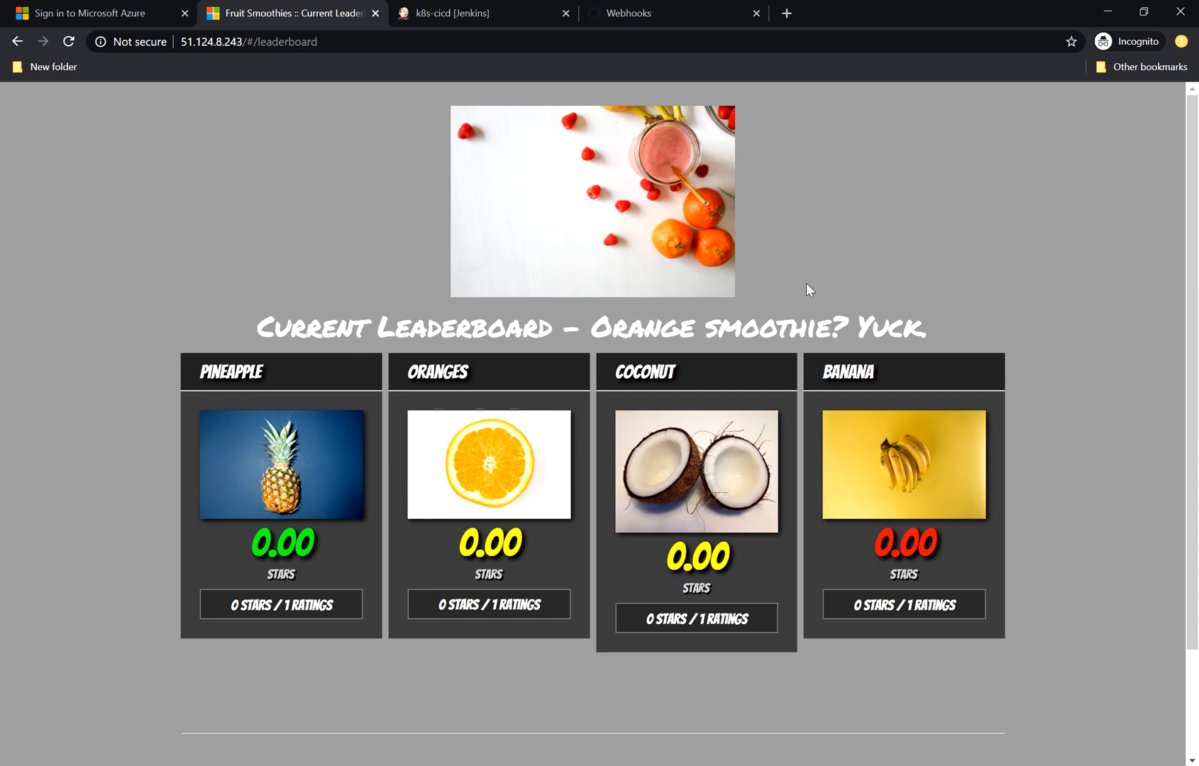
{"action": "mouse_move", "coordinate": [804, 226]}
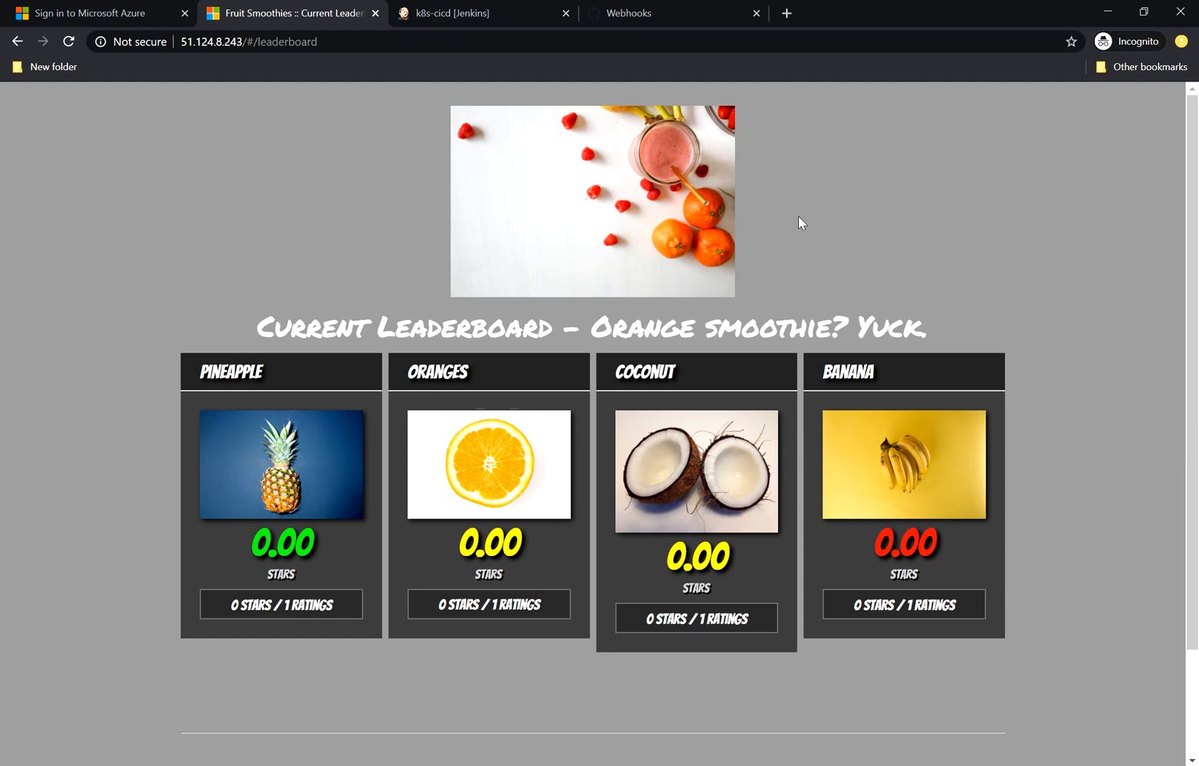
{"action": "mouse_move", "coordinate": [848, 233]}
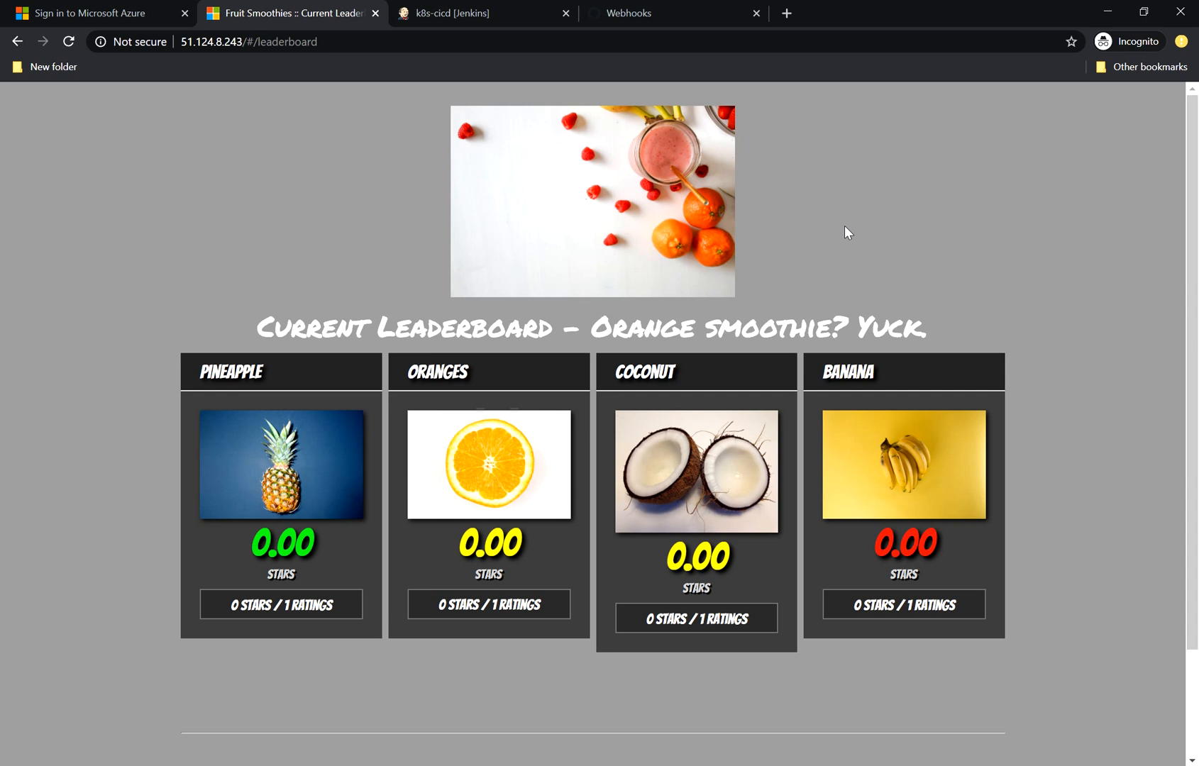
{"action": "mouse_move", "coordinate": [352, 336]}
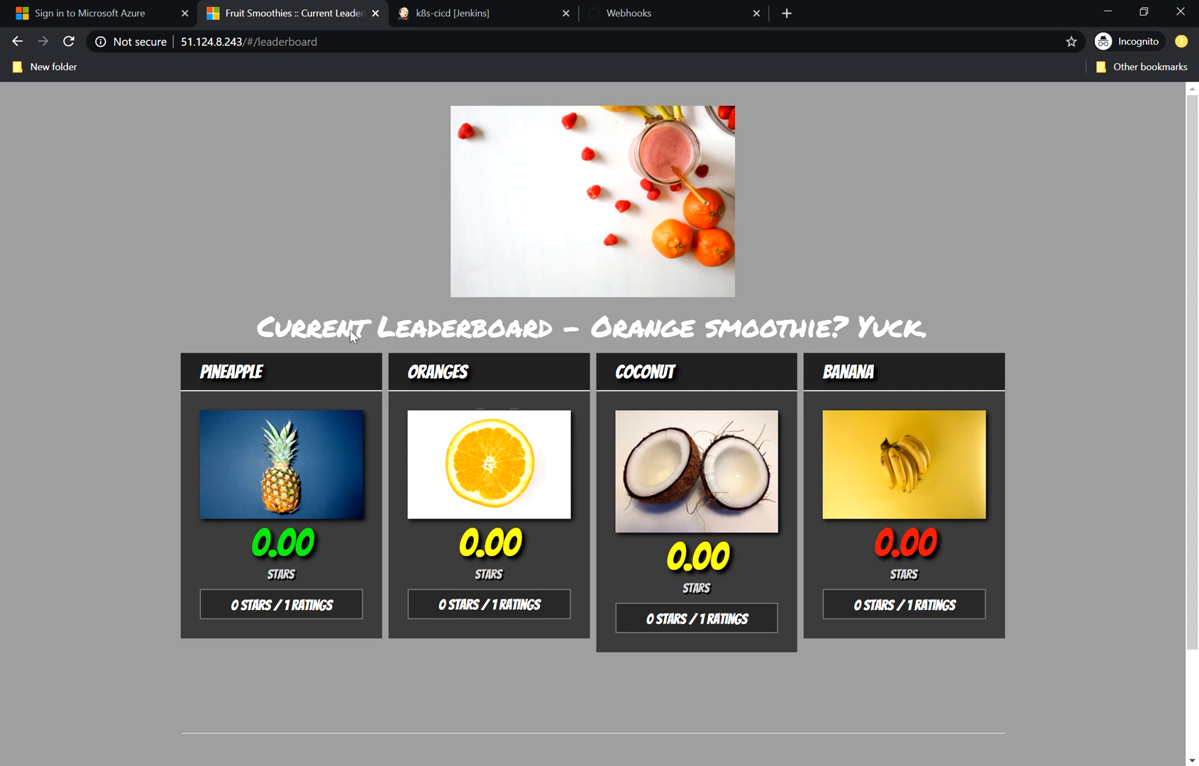
{"action": "mouse_move", "coordinate": [461, 522]}
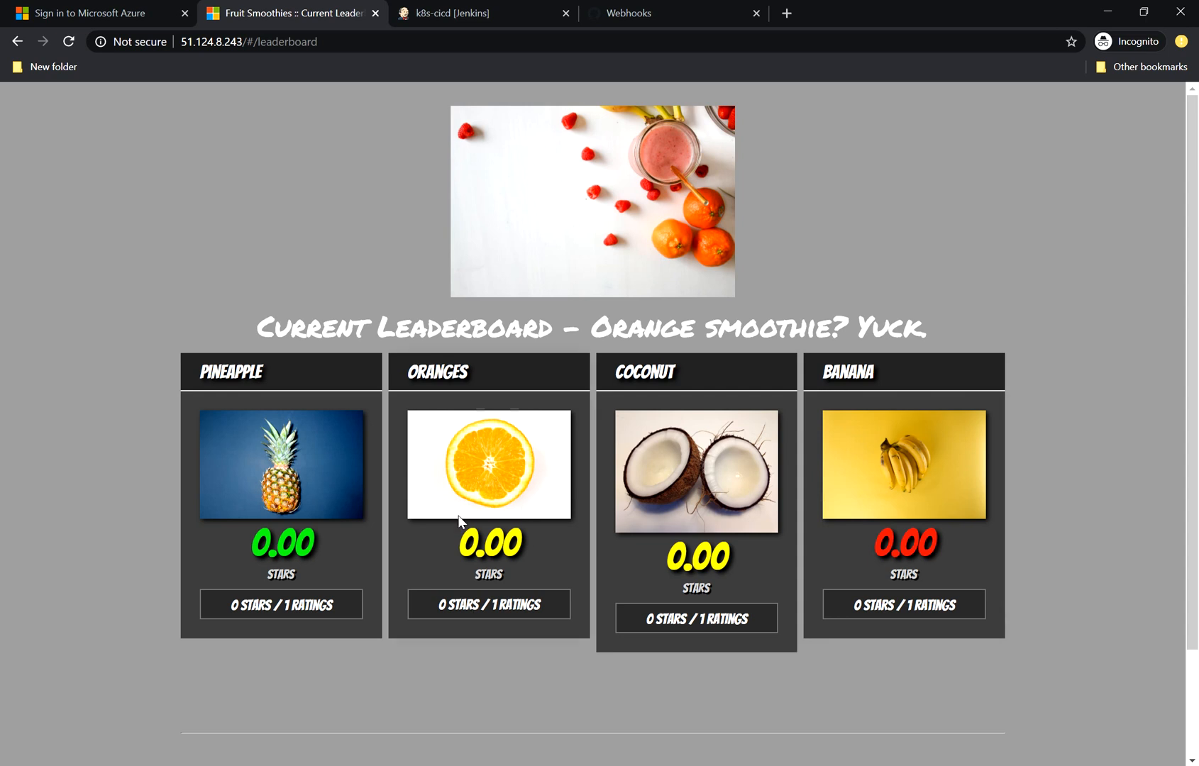
{"action": "mouse_move", "coordinate": [727, 530]}
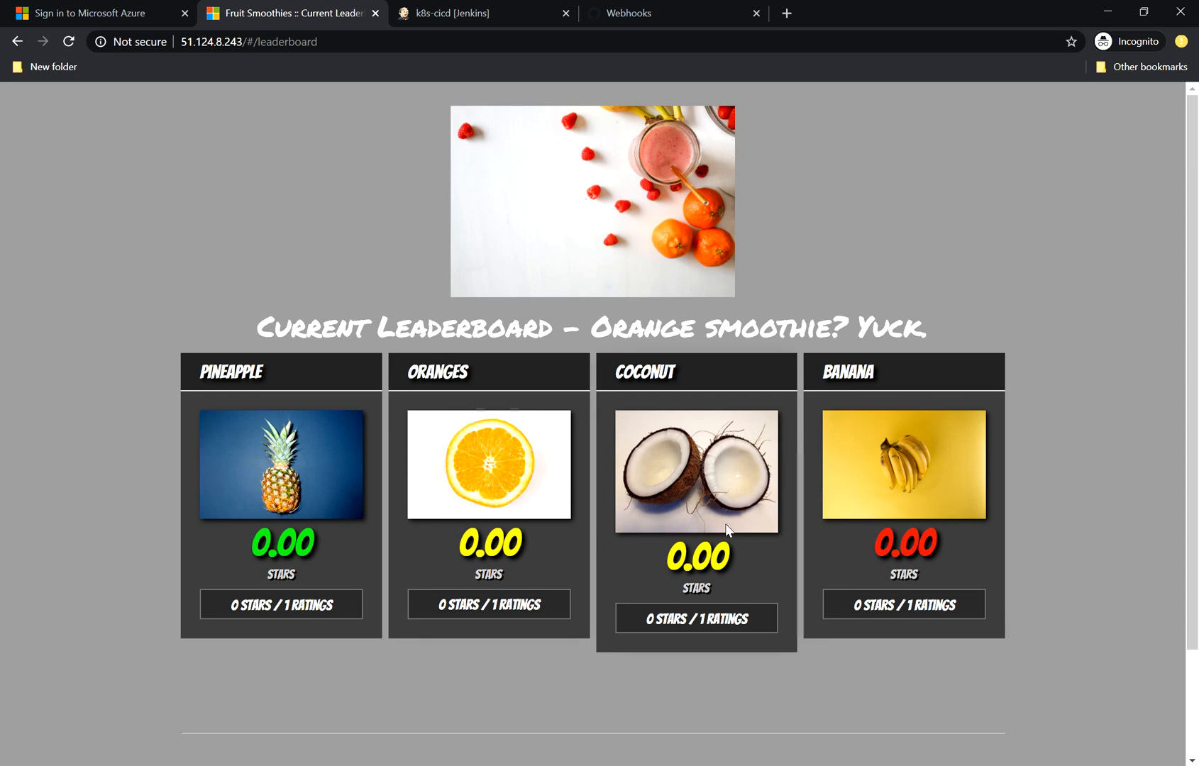
{"action": "mouse_move", "coordinate": [1003, 513]}
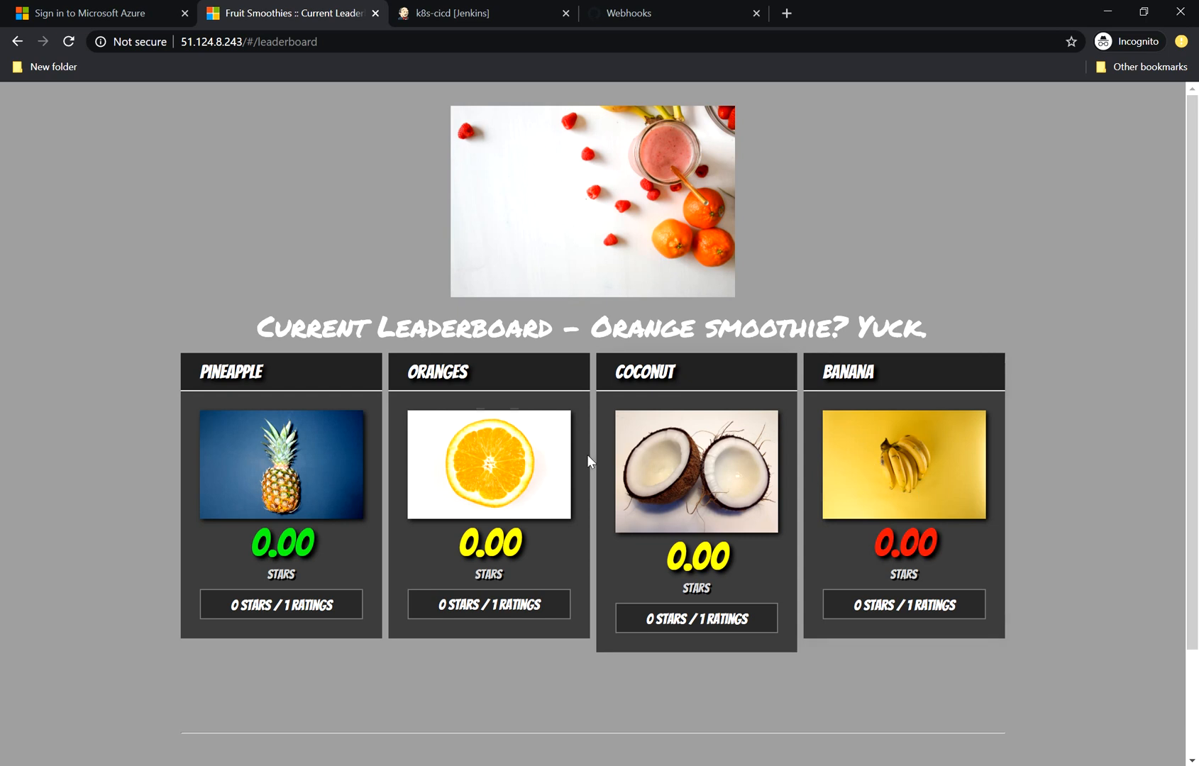
{"action": "mouse_move", "coordinate": [457, 465]}
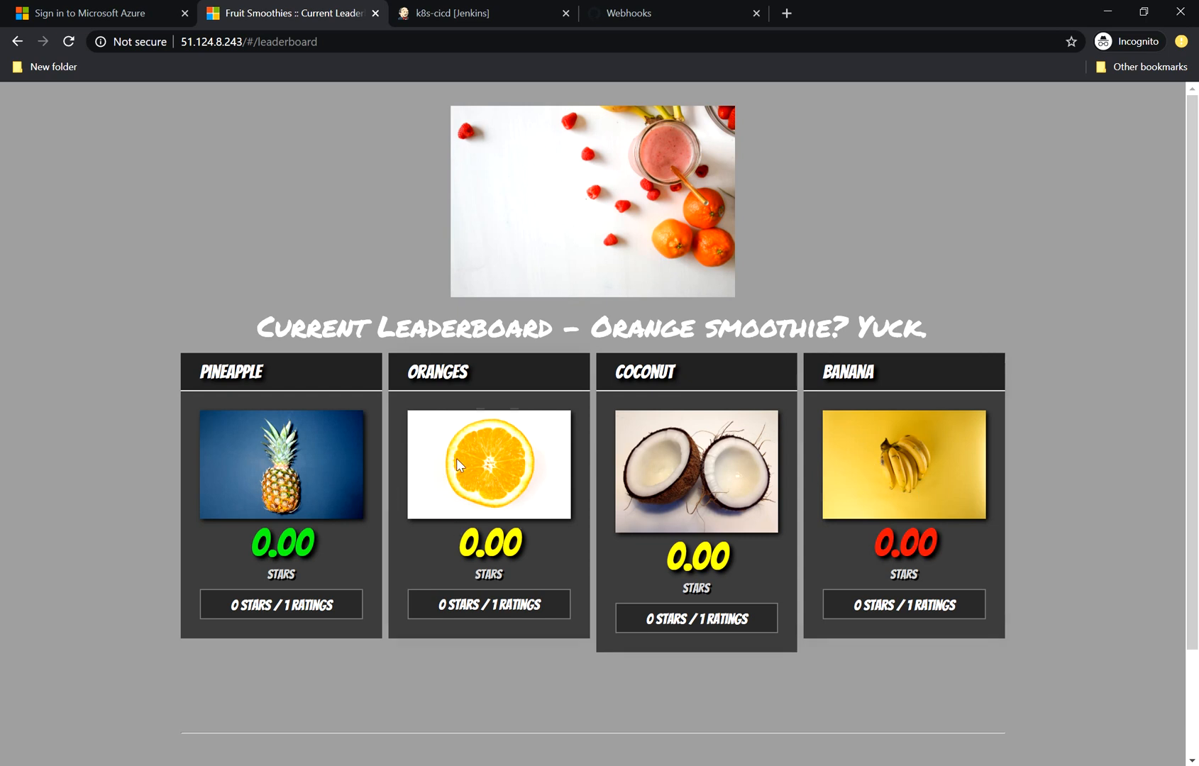
{"action": "mouse_move", "coordinate": [727, 582]}
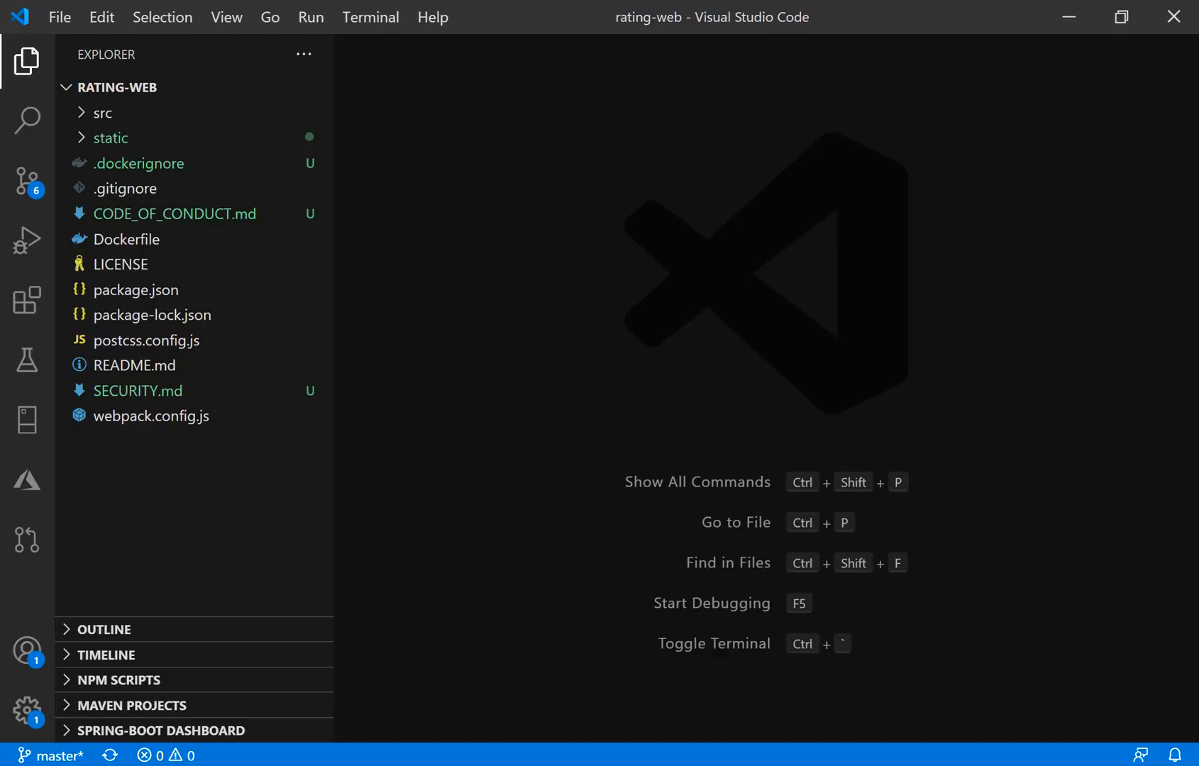
{"action": "mouse_move", "coordinate": [458, 308]}
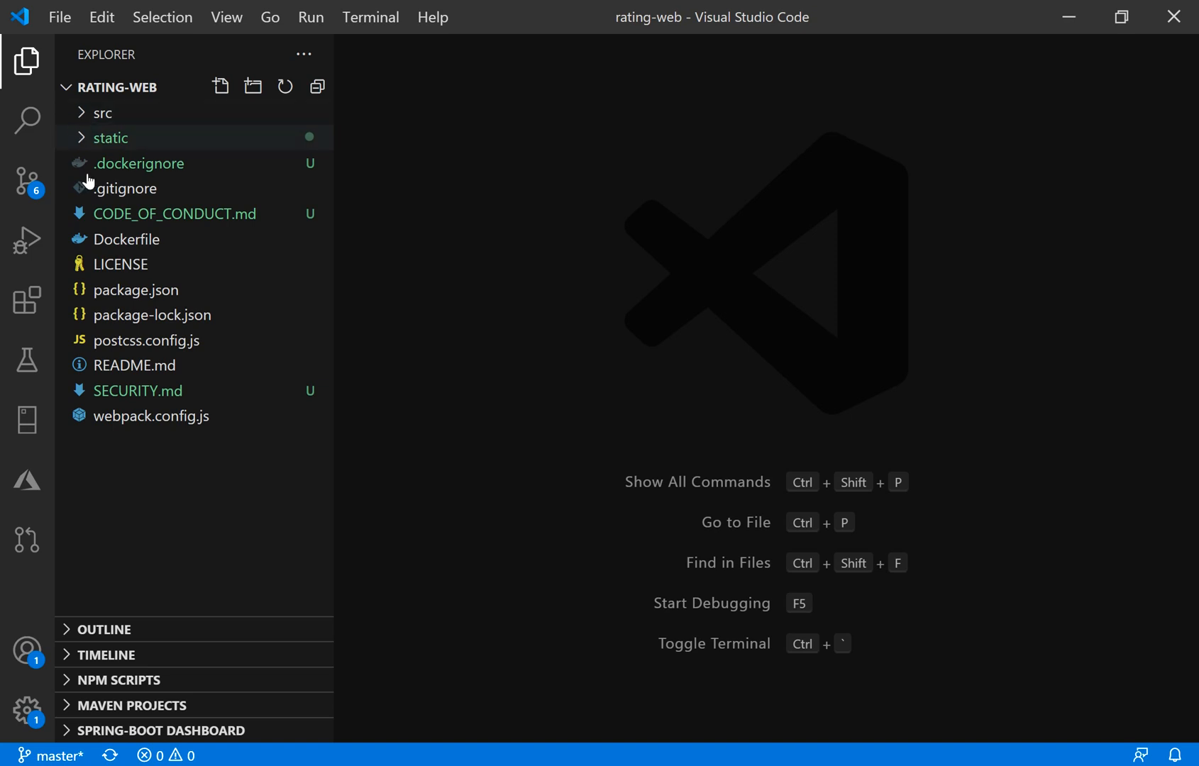
{"action": "mouse_move", "coordinate": [104, 112]}
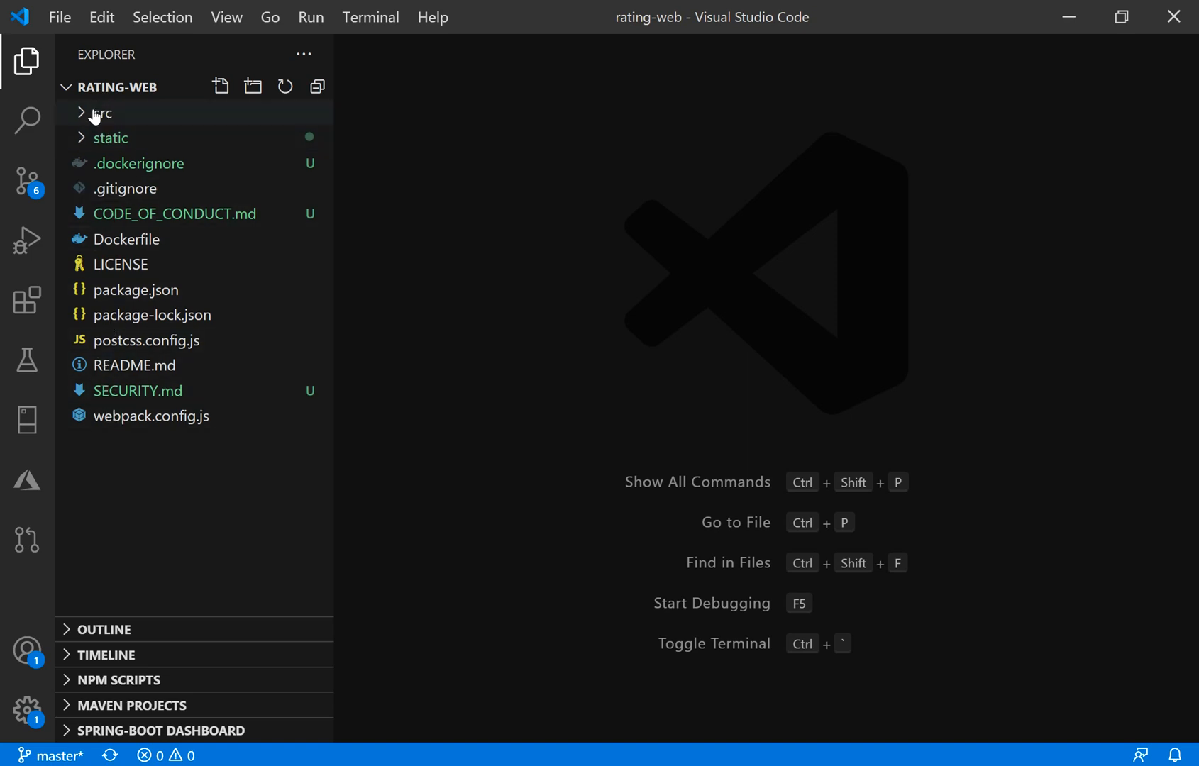
{"action": "mouse_move", "coordinate": [75, 146]}
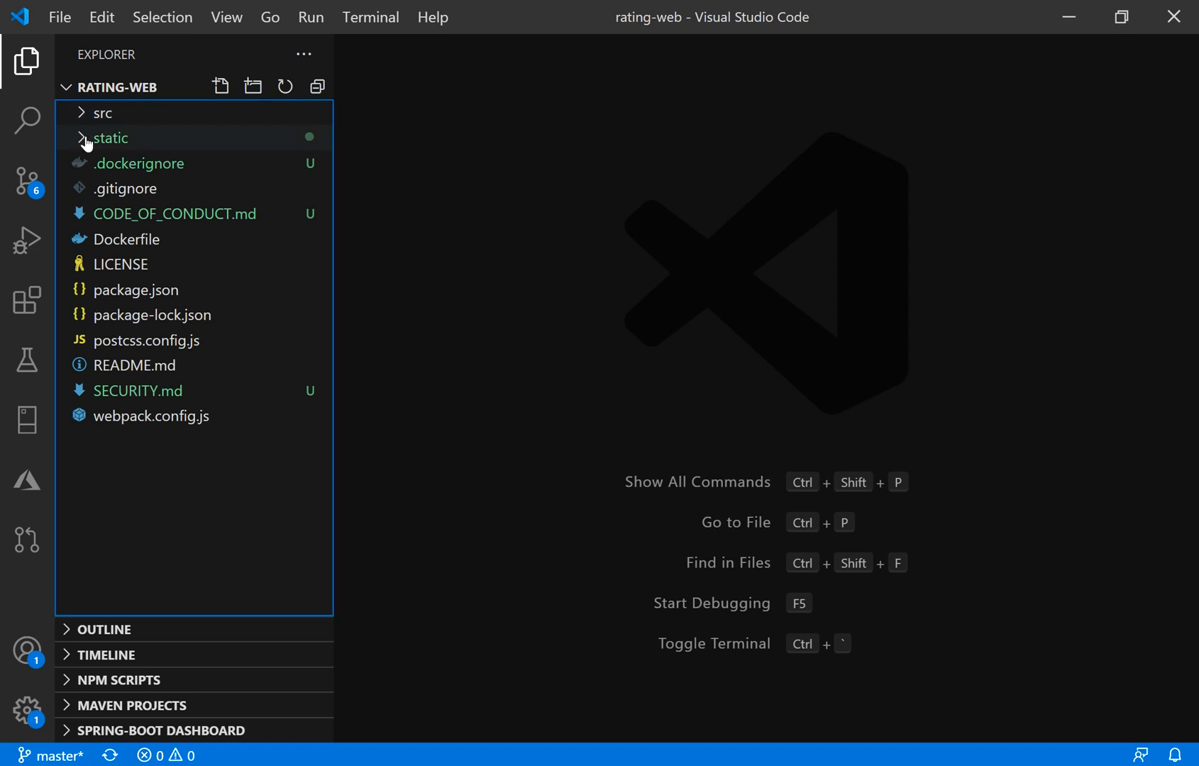
- Open static/img/fruits/oranges.jpg, which shows a picture of Mars
{"action": "left_click", "coordinate": [112, 137]}
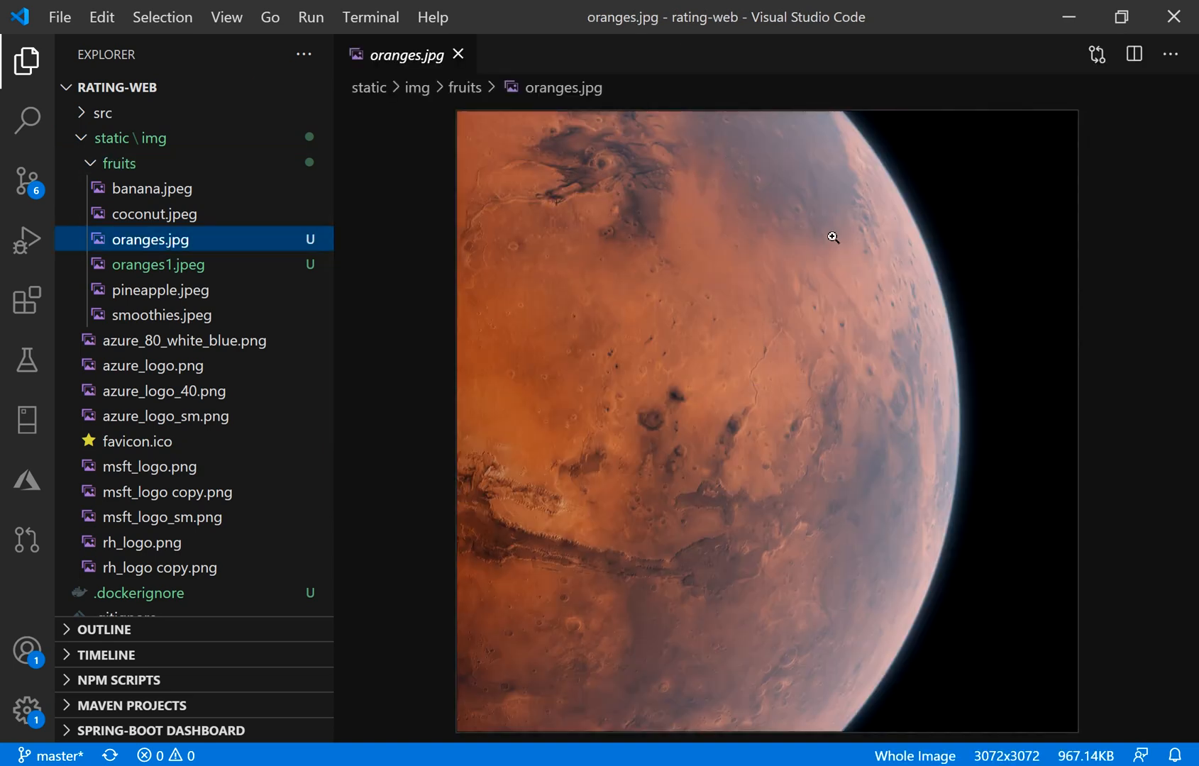
{"action": "mouse_move", "coordinate": [559, 95]}
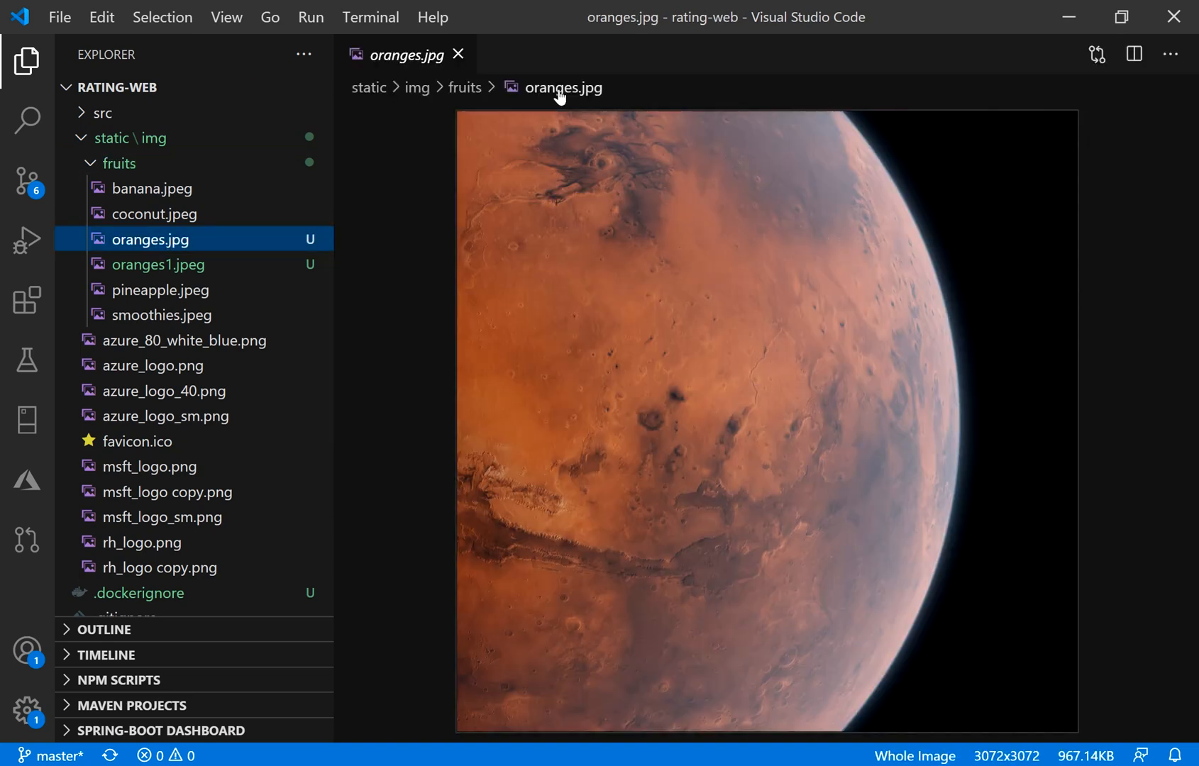
{"action": "mouse_move", "coordinate": [749, 383]}
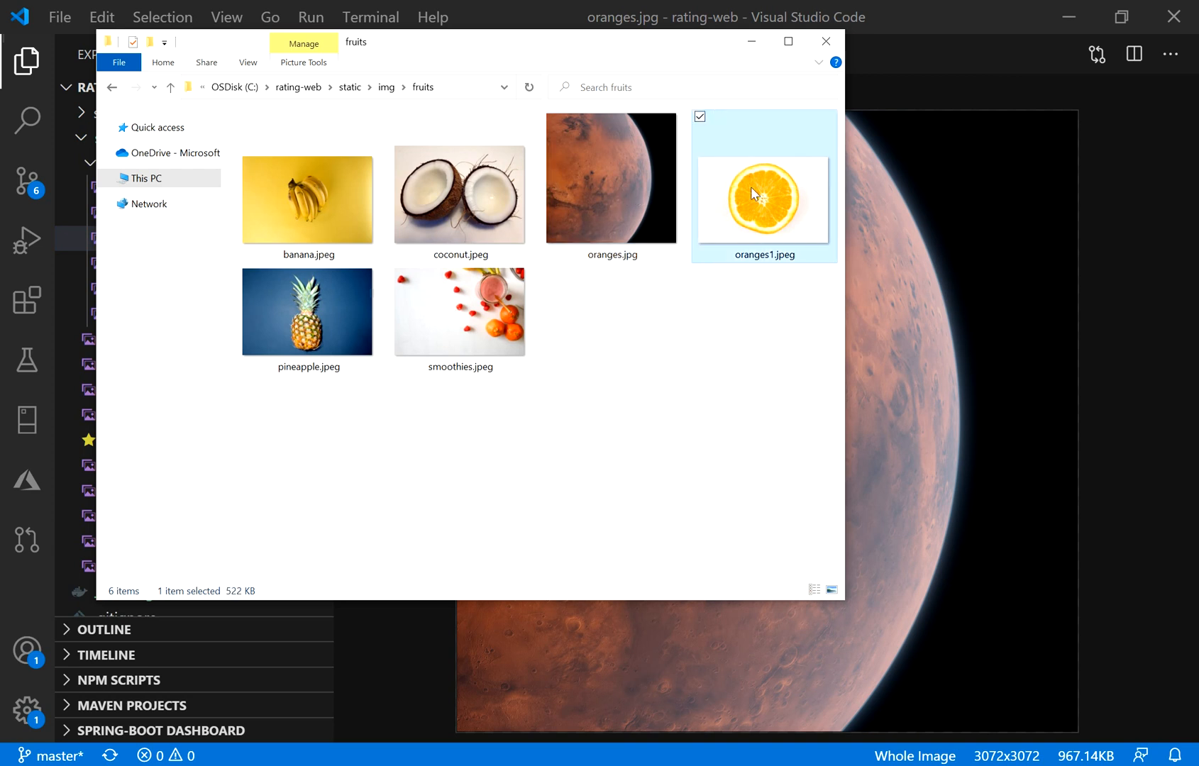
{"action": "mouse_move", "coordinate": [612, 229]}
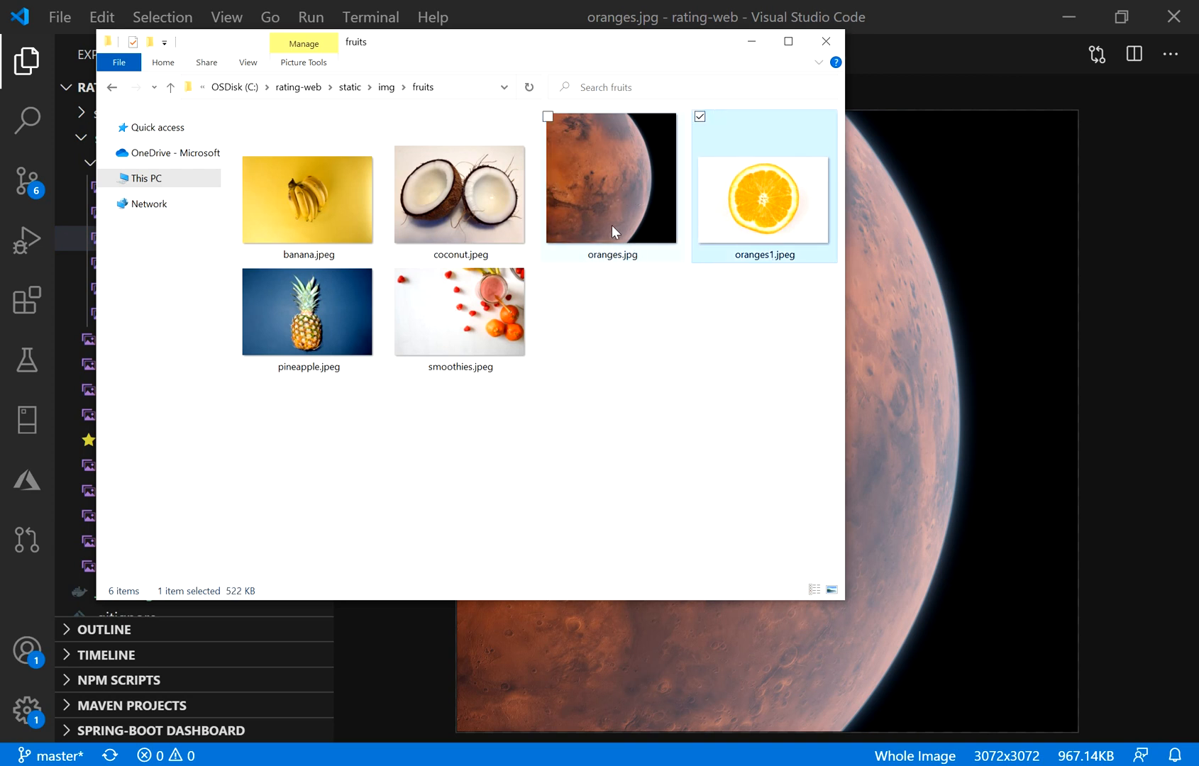
- Rename oranges.jpg to oranges.jpeg, accept the extension warning, and close the fruits window
{"action": "left_click", "coordinate": [610, 177]}
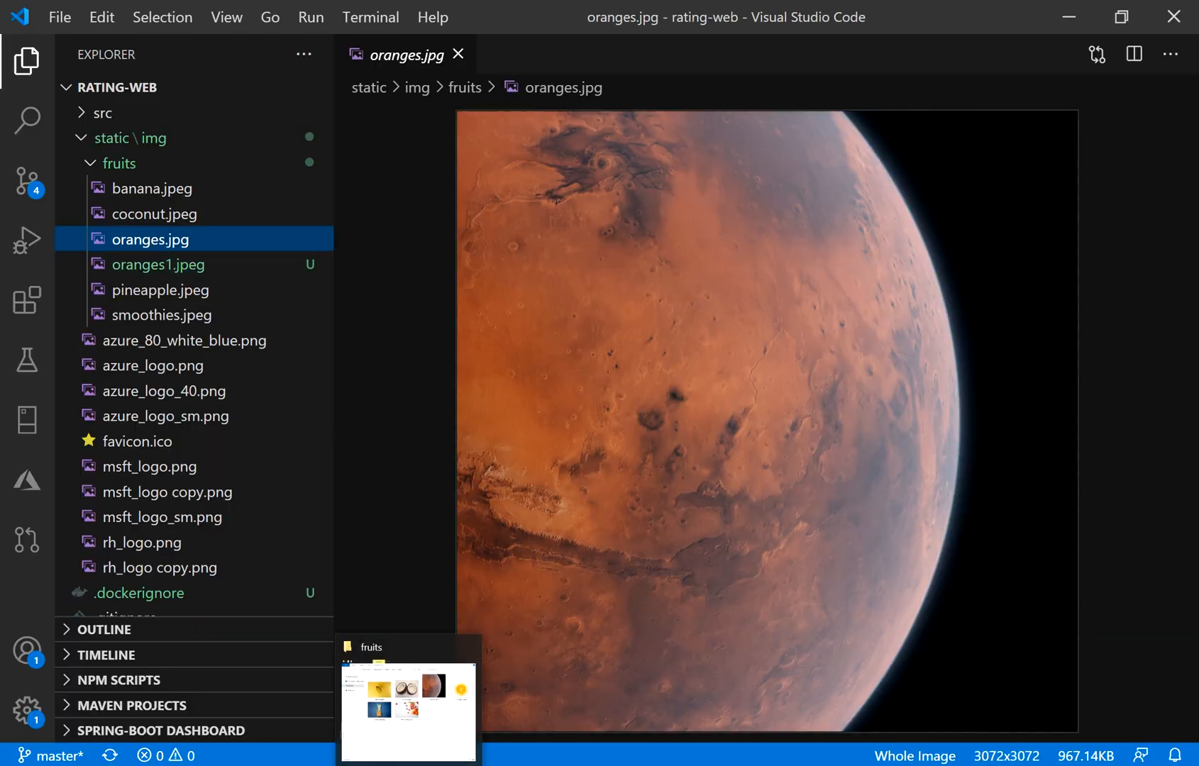
{"action": "left_click", "coordinate": [408, 702]}
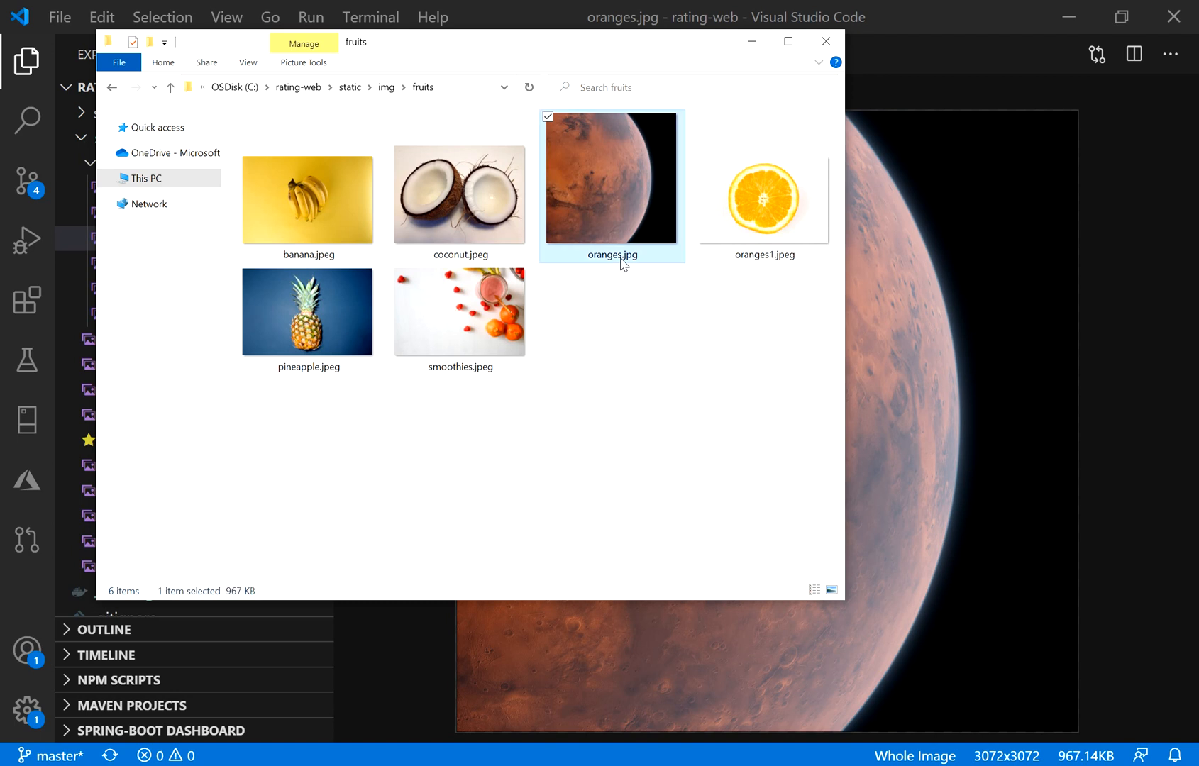
{"action": "left_click", "coordinate": [611, 254]}
{"action": "type", "text": "e"}
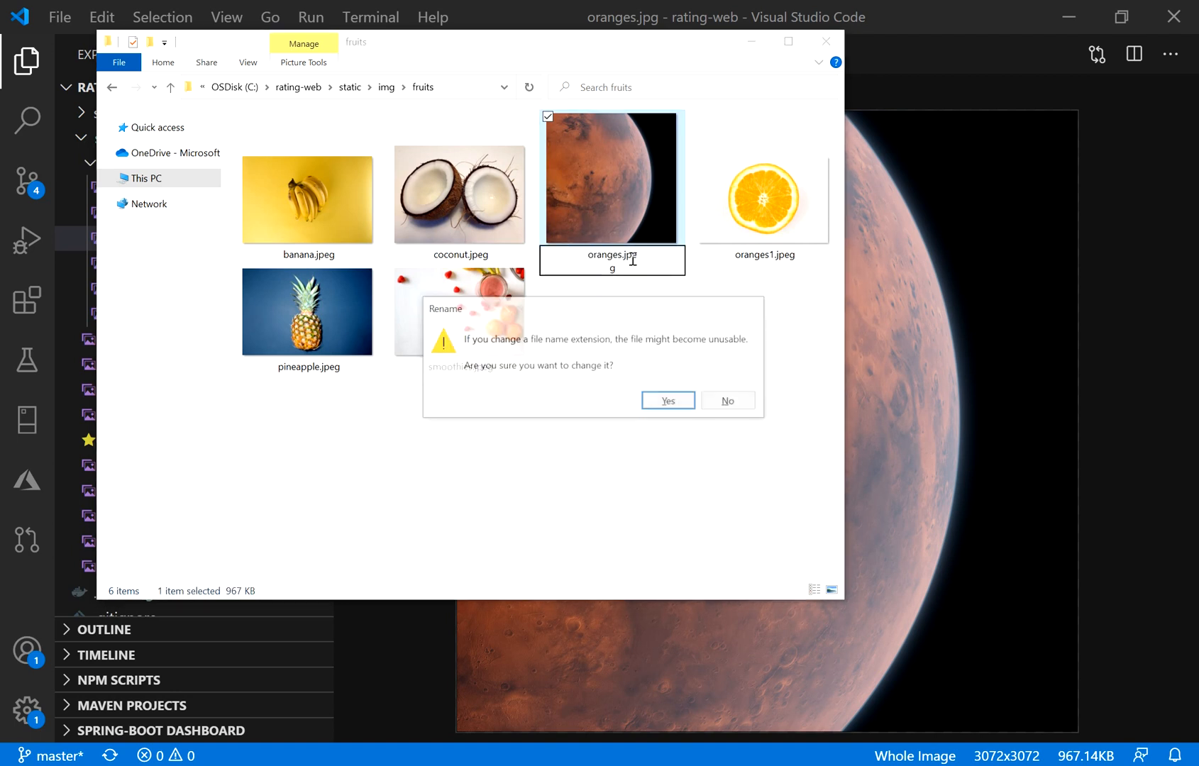
{"action": "left_click", "coordinate": [666, 400]}
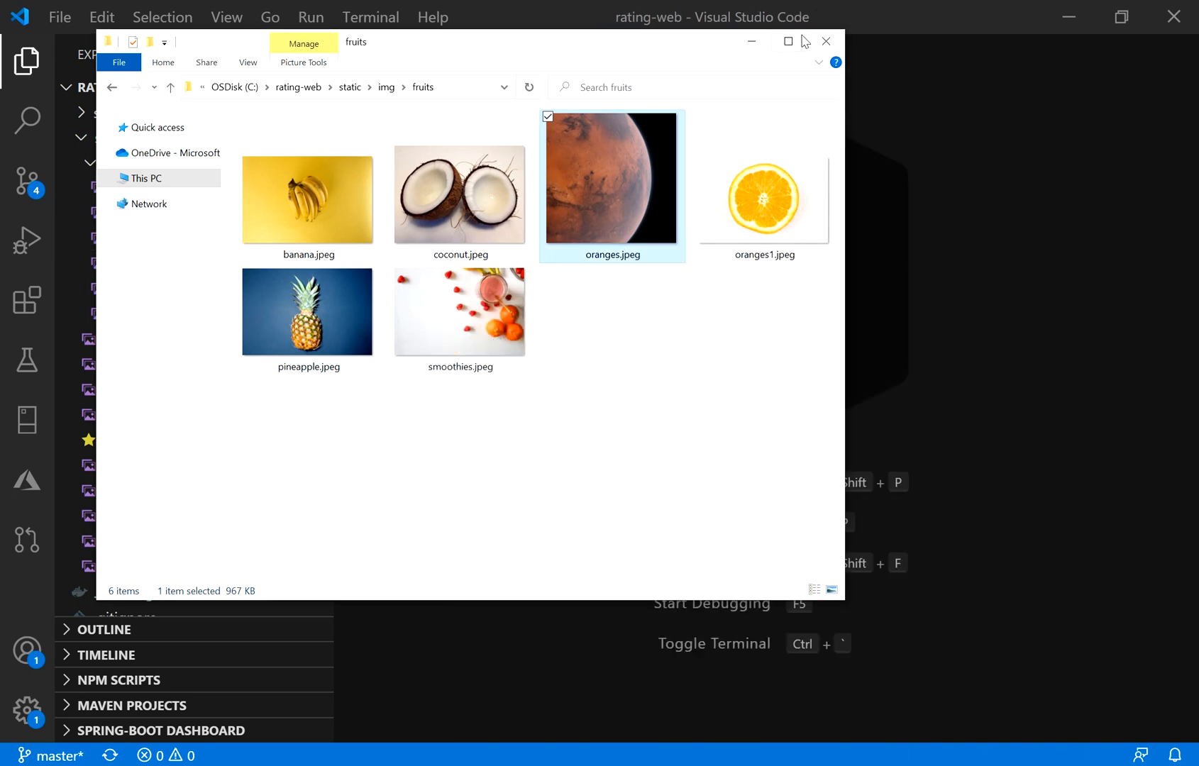
{"action": "left_click", "coordinate": [826, 41]}
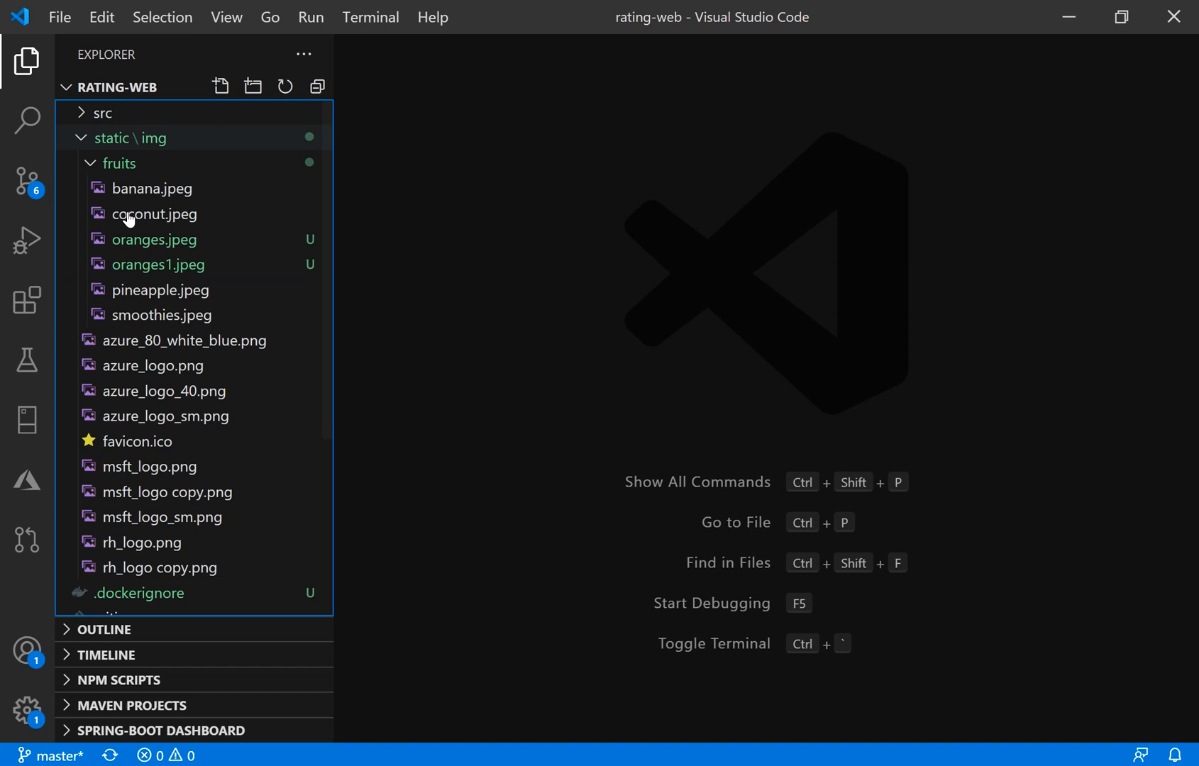
- Show Source Control and stage the deletion of oranges.jpg
{"action": "left_click", "coordinate": [27, 184]}
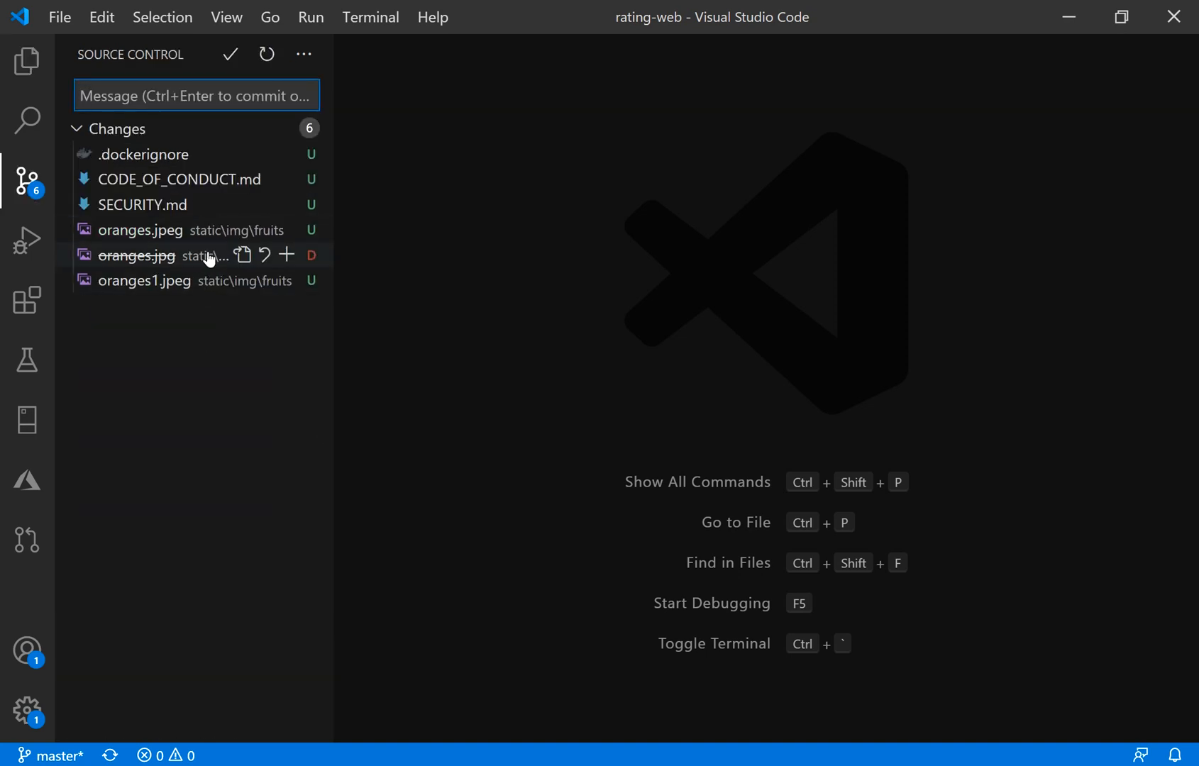
{"action": "mouse_move", "coordinate": [288, 255]}
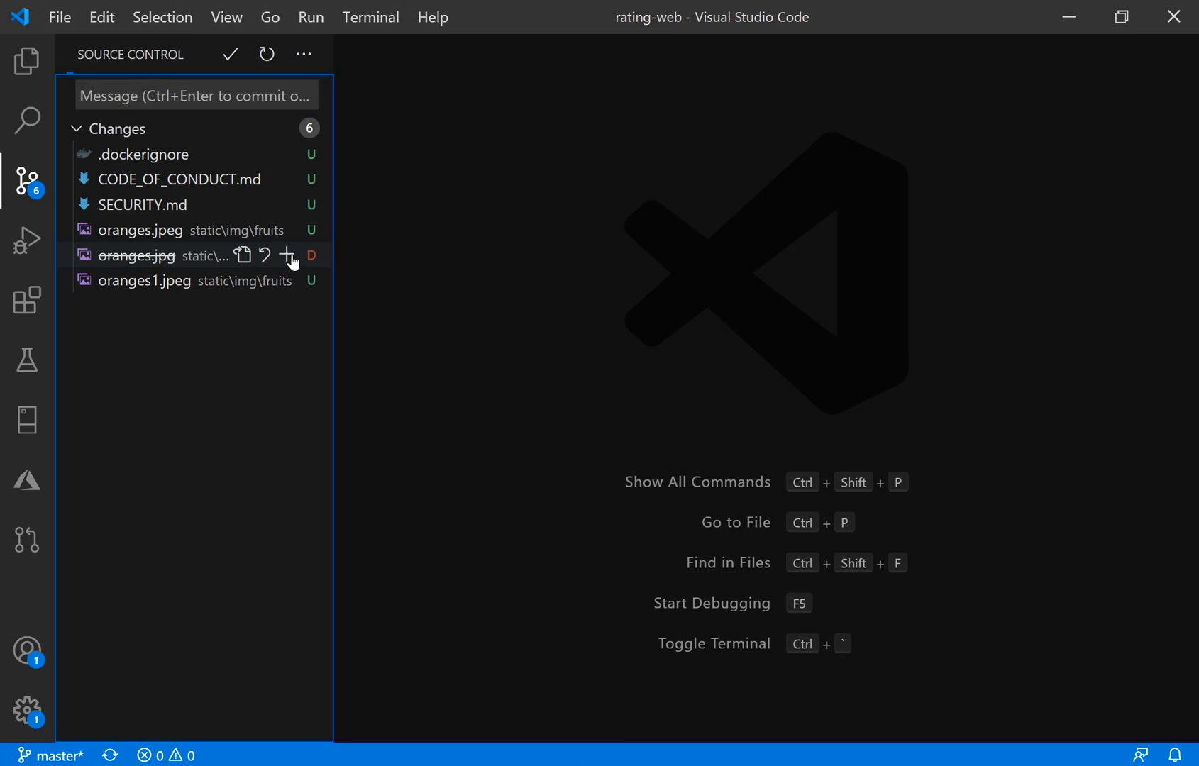
{"action": "left_click", "coordinate": [287, 255]}
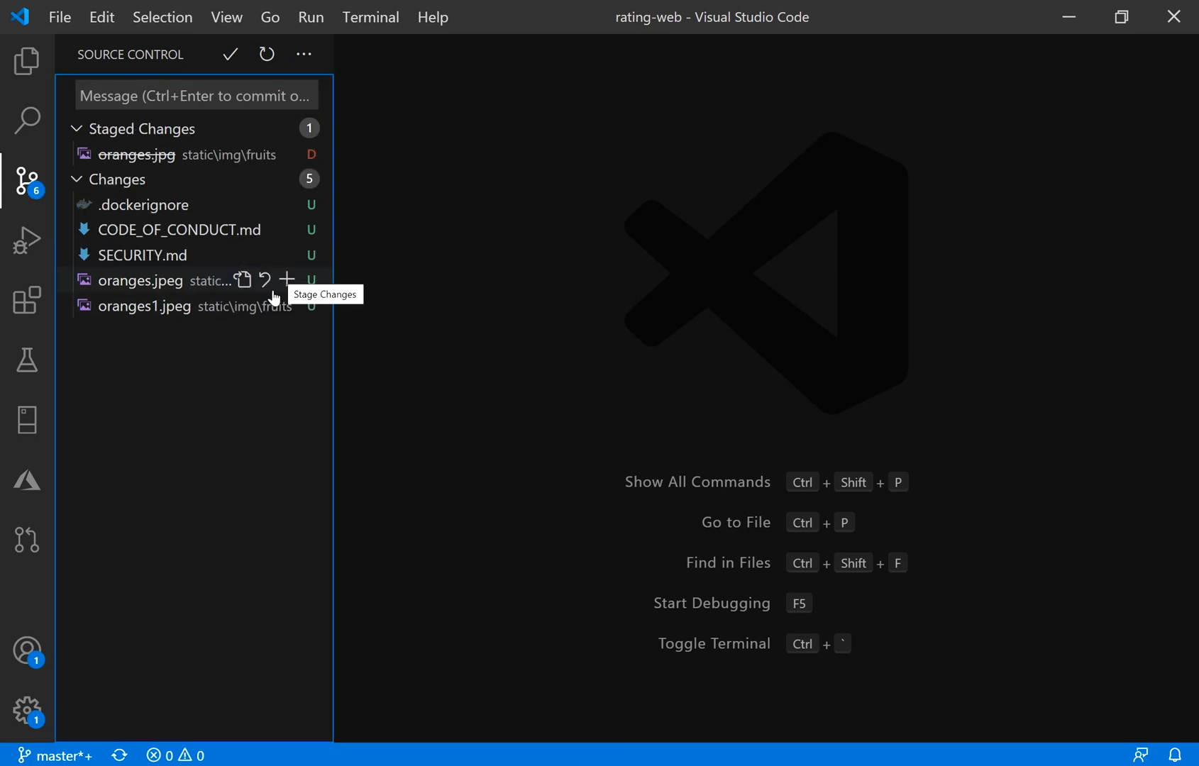
{"action": "mouse_move", "coordinate": [277, 328]}
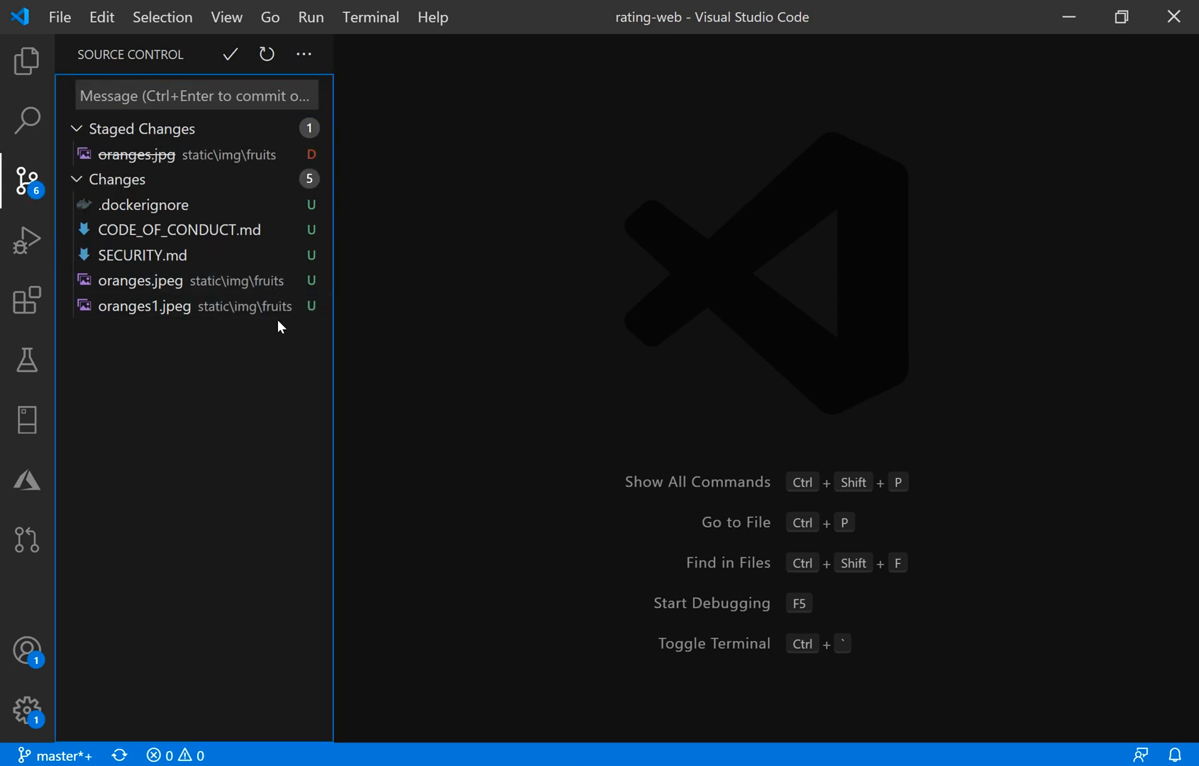
{"action": "mouse_move", "coordinate": [239, 405]}
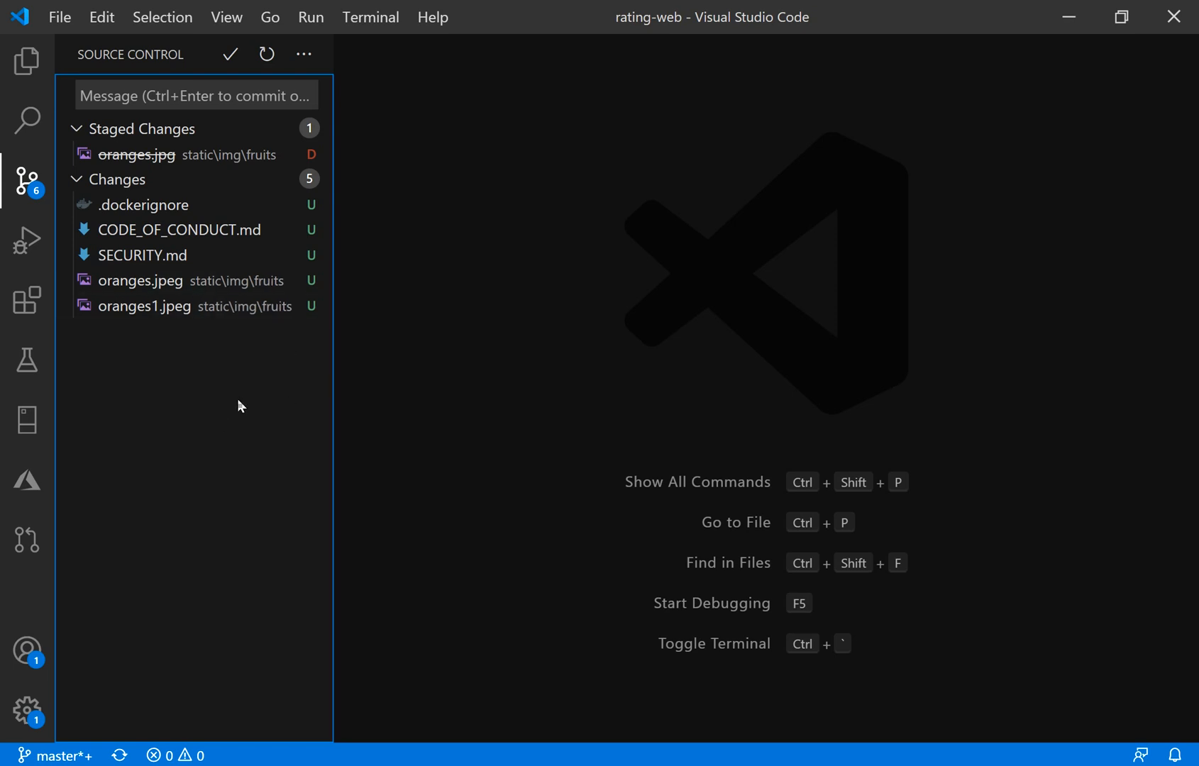
{"action": "mouse_move", "coordinate": [298, 362]}
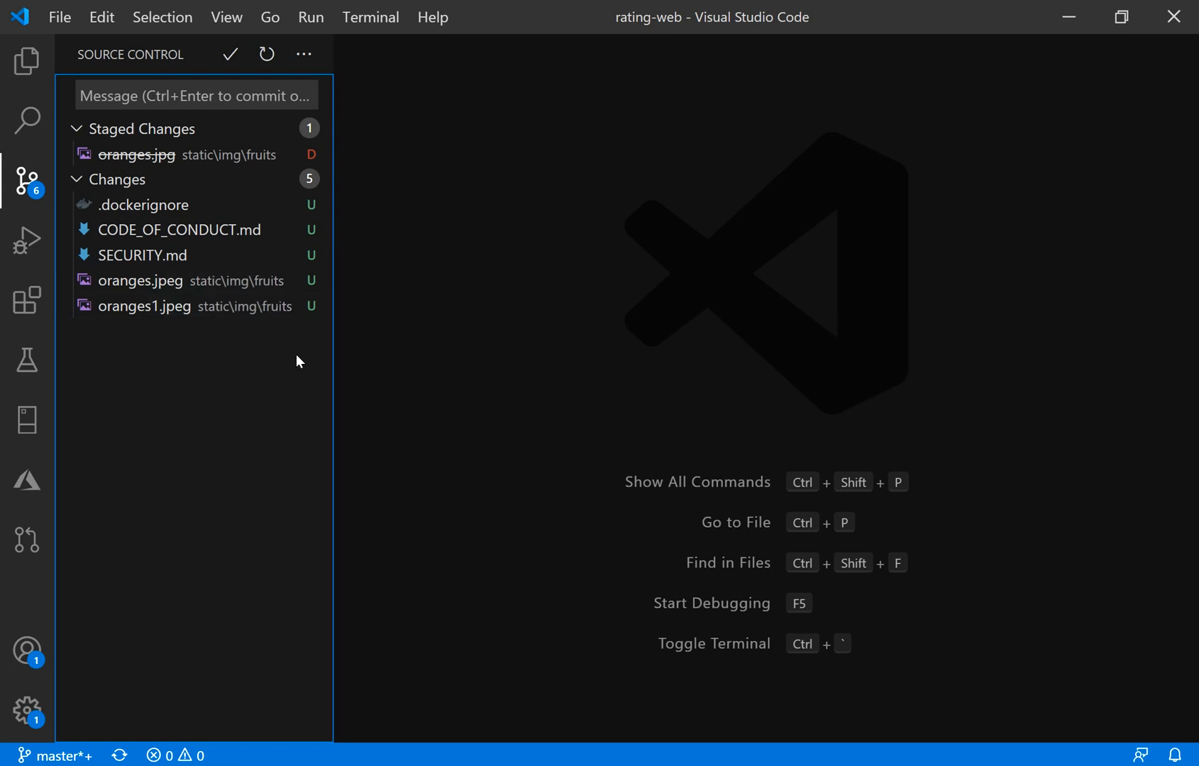
{"action": "mouse_move", "coordinate": [275, 281]}
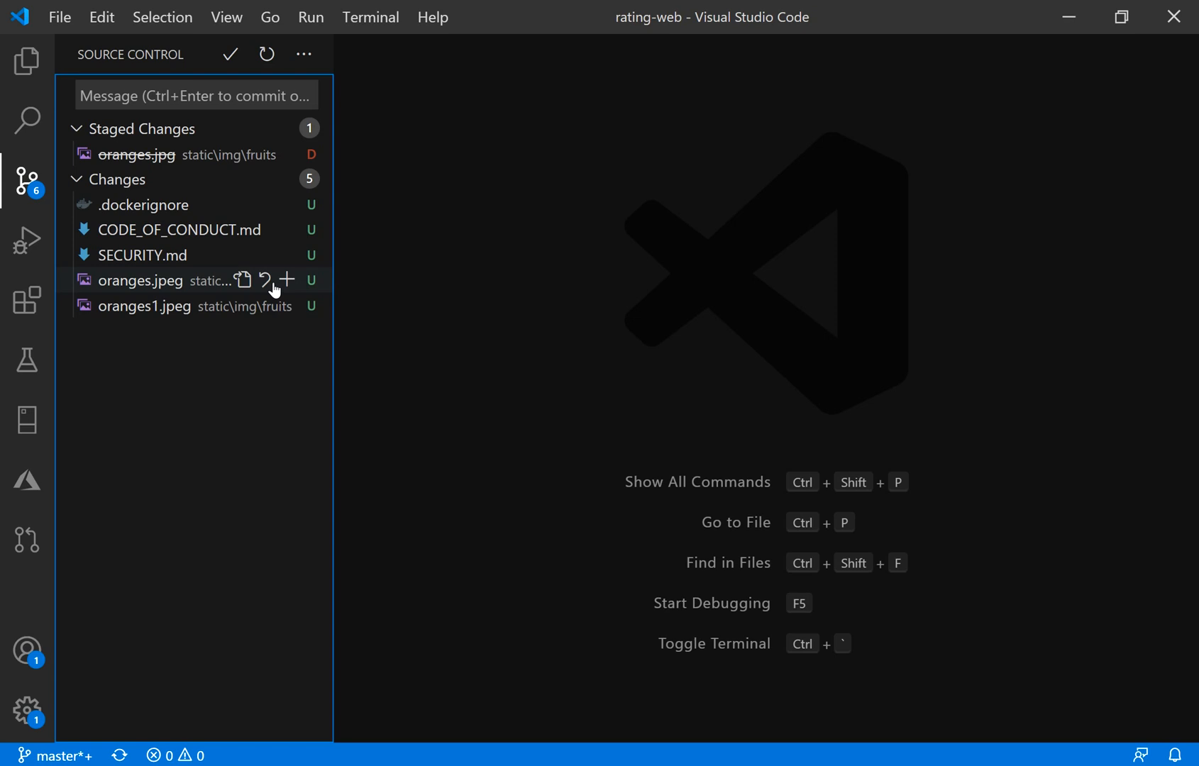
{"action": "mouse_move", "coordinate": [287, 280]}
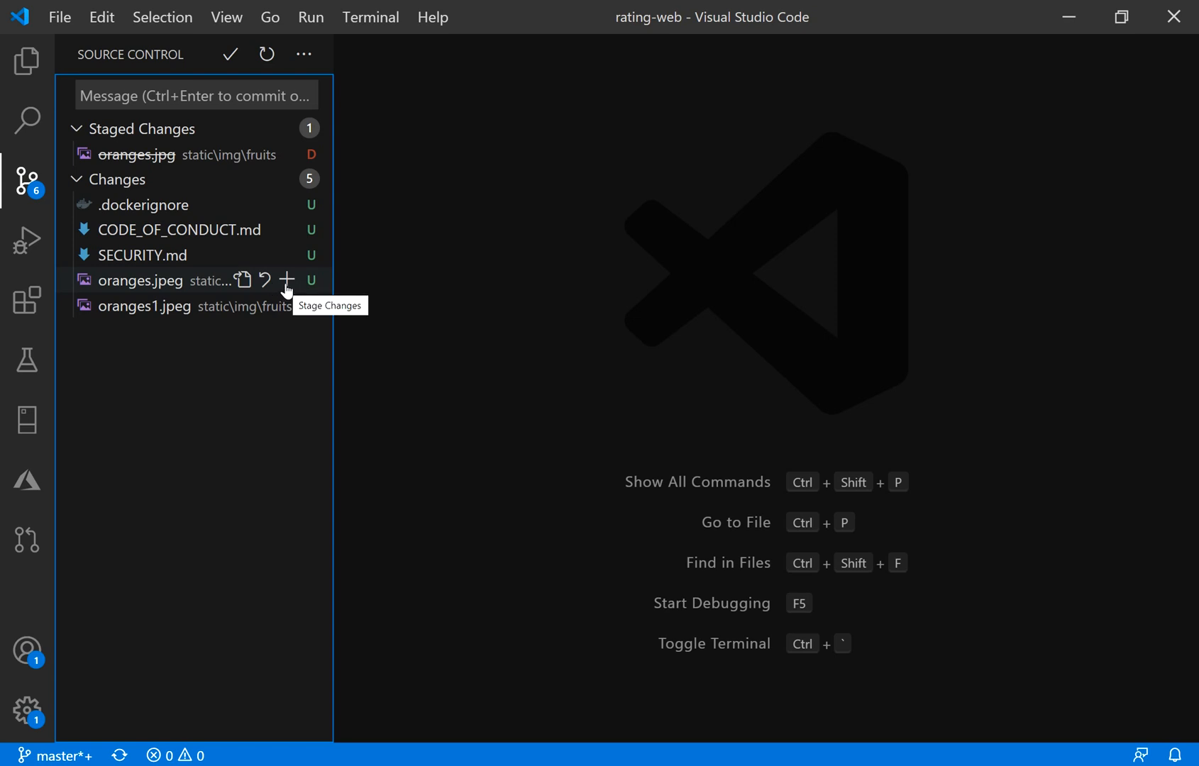
{"action": "mouse_move", "coordinate": [199, 187]}
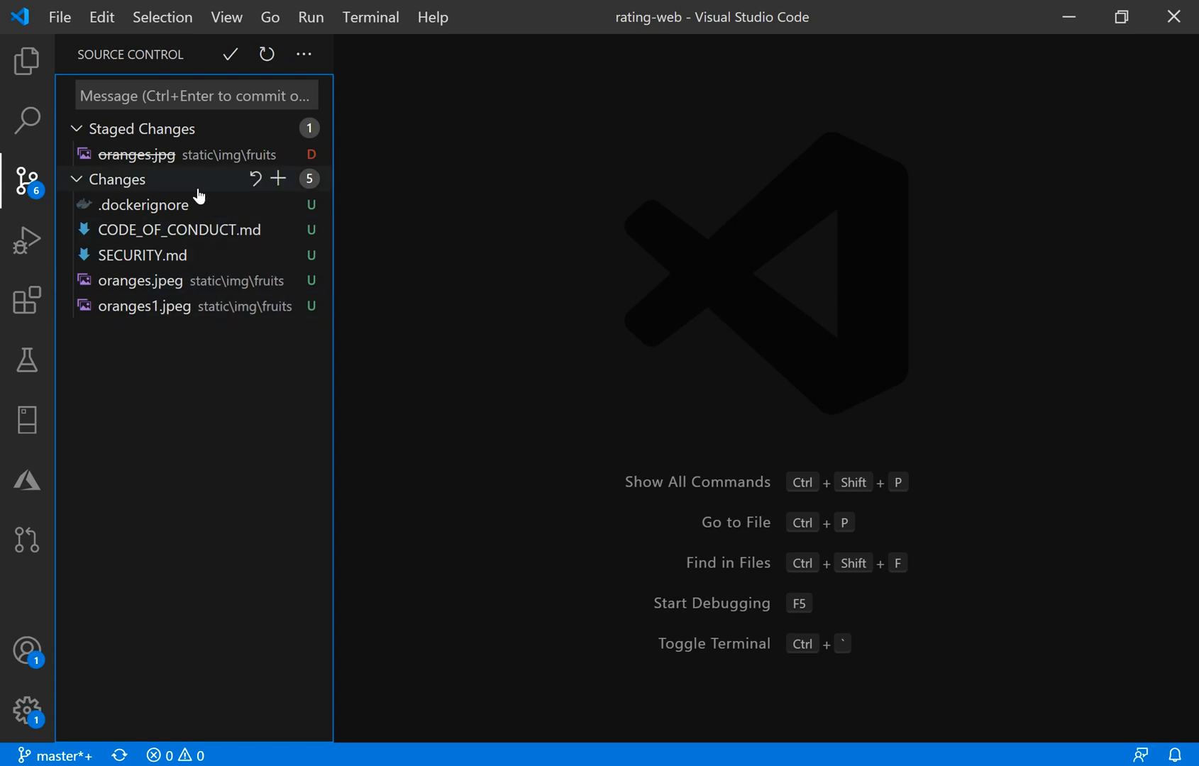
{"action": "mouse_move", "coordinate": [259, 346]}
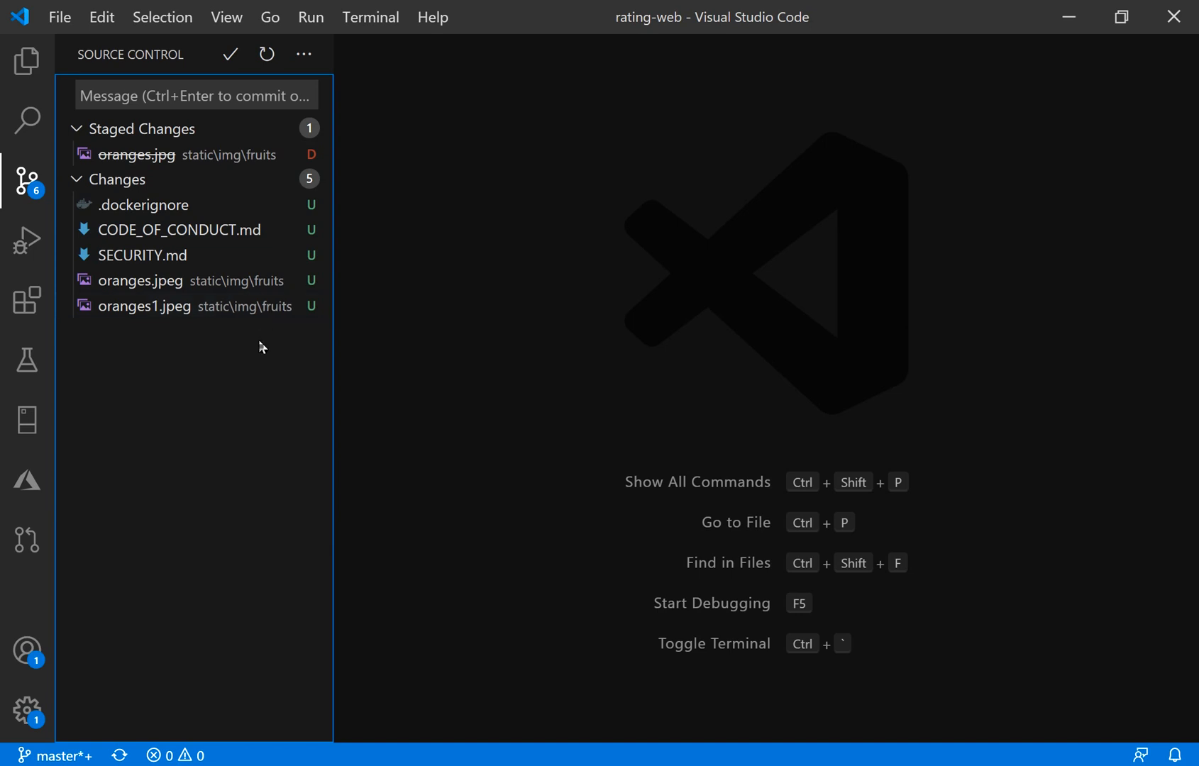
{"action": "mouse_move", "coordinate": [287, 281]}
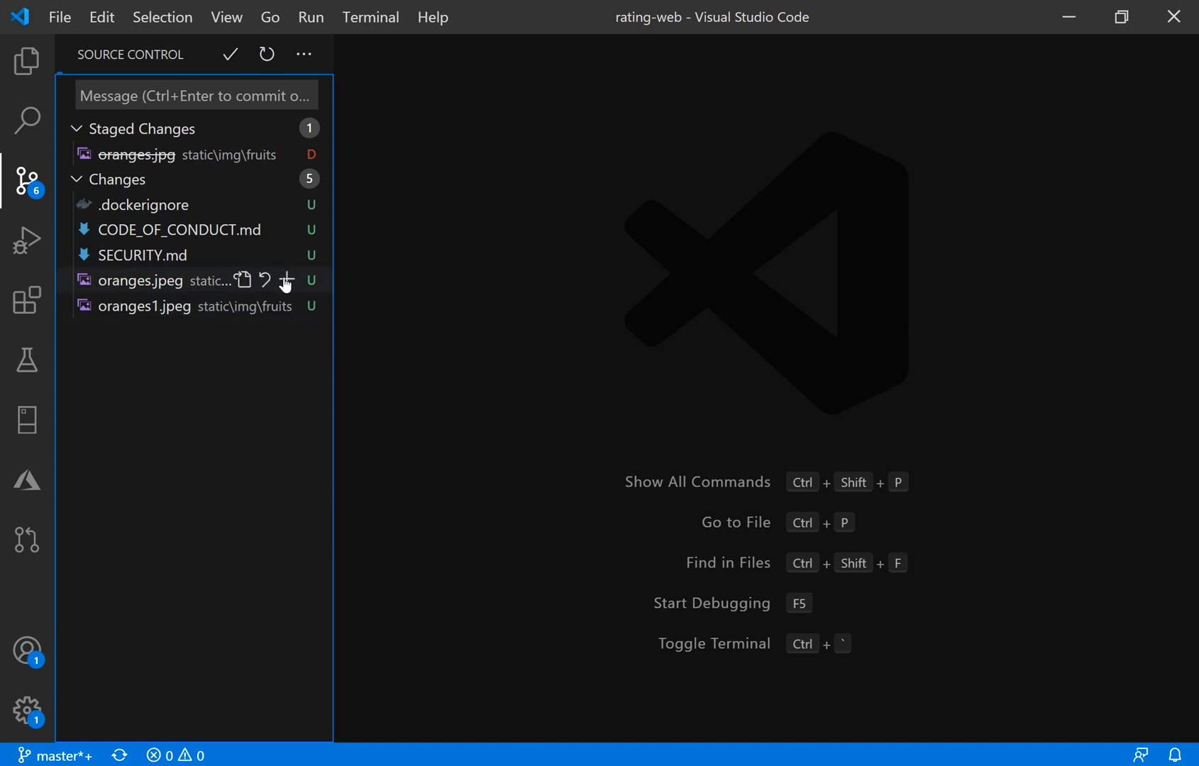
- Stage oranges.jpeg and commit it with the message 'again updating pics'
{"action": "left_click", "coordinate": [285, 279]}
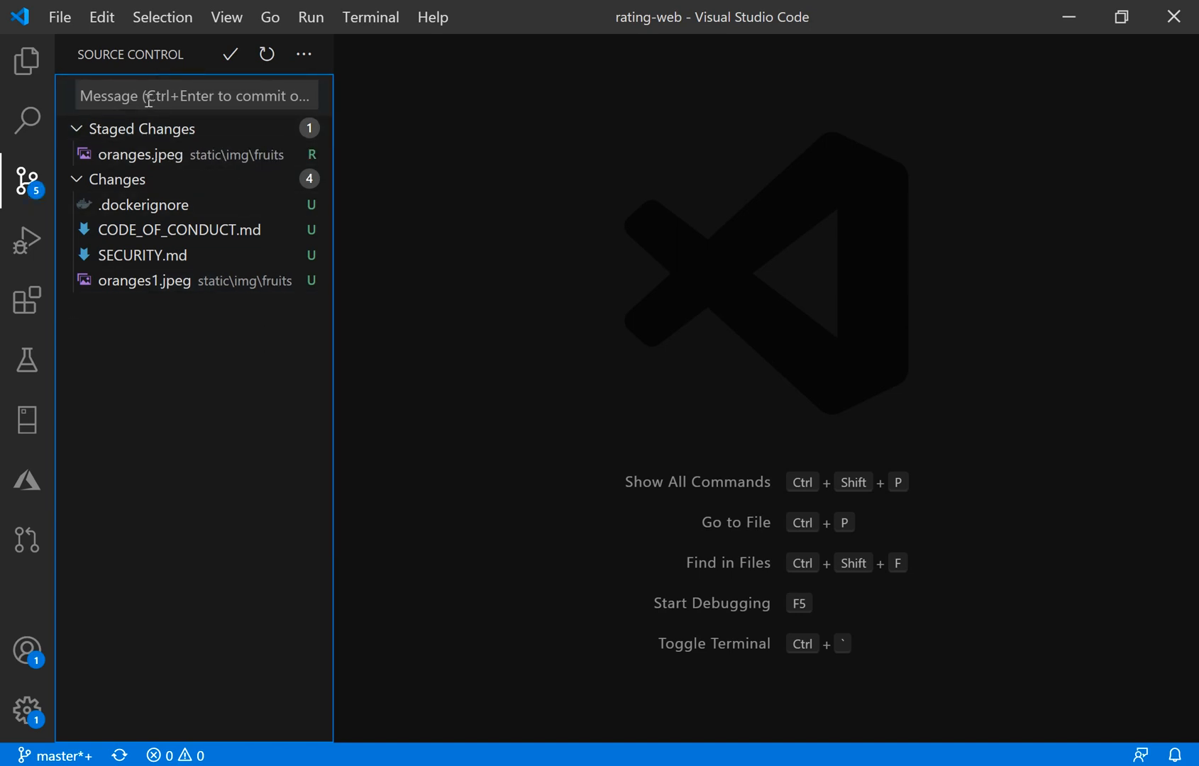
{"action": "left_click", "coordinate": [194, 95]}
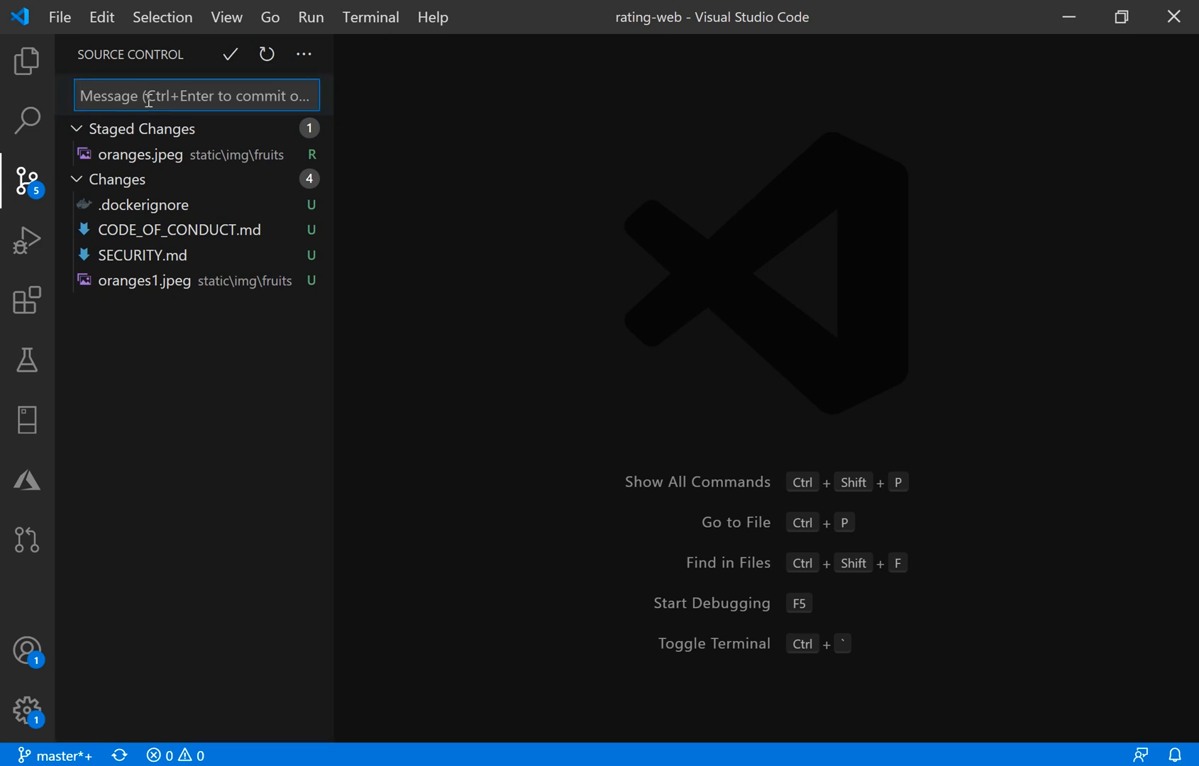
{"action": "type", "text": "again updati"}
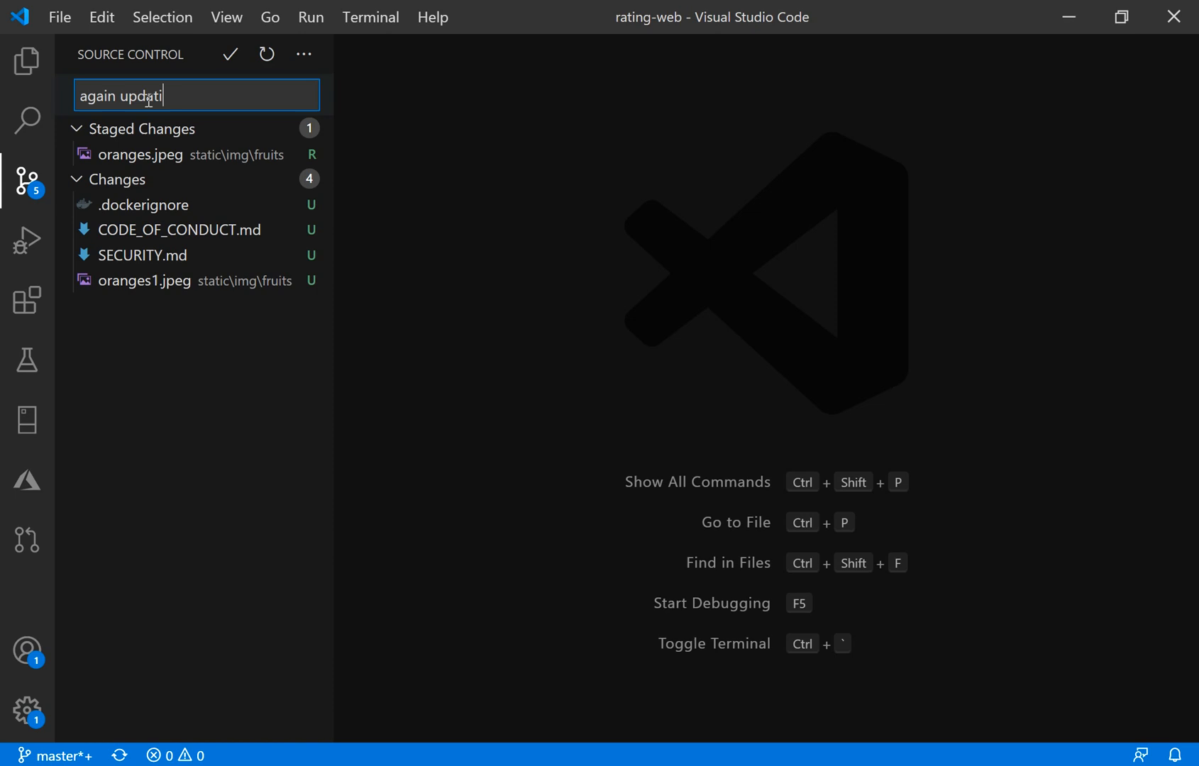
{"action": "type", "text": "ng pics"}
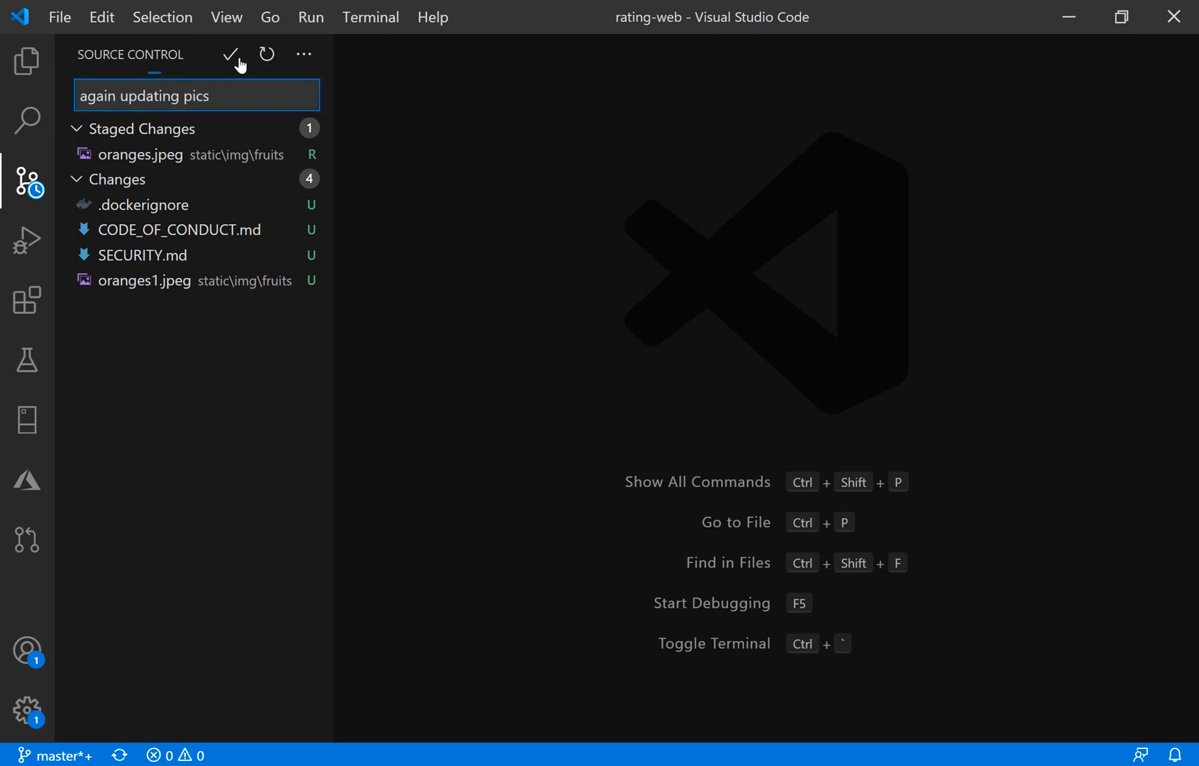
{"action": "left_click", "coordinate": [230, 53]}
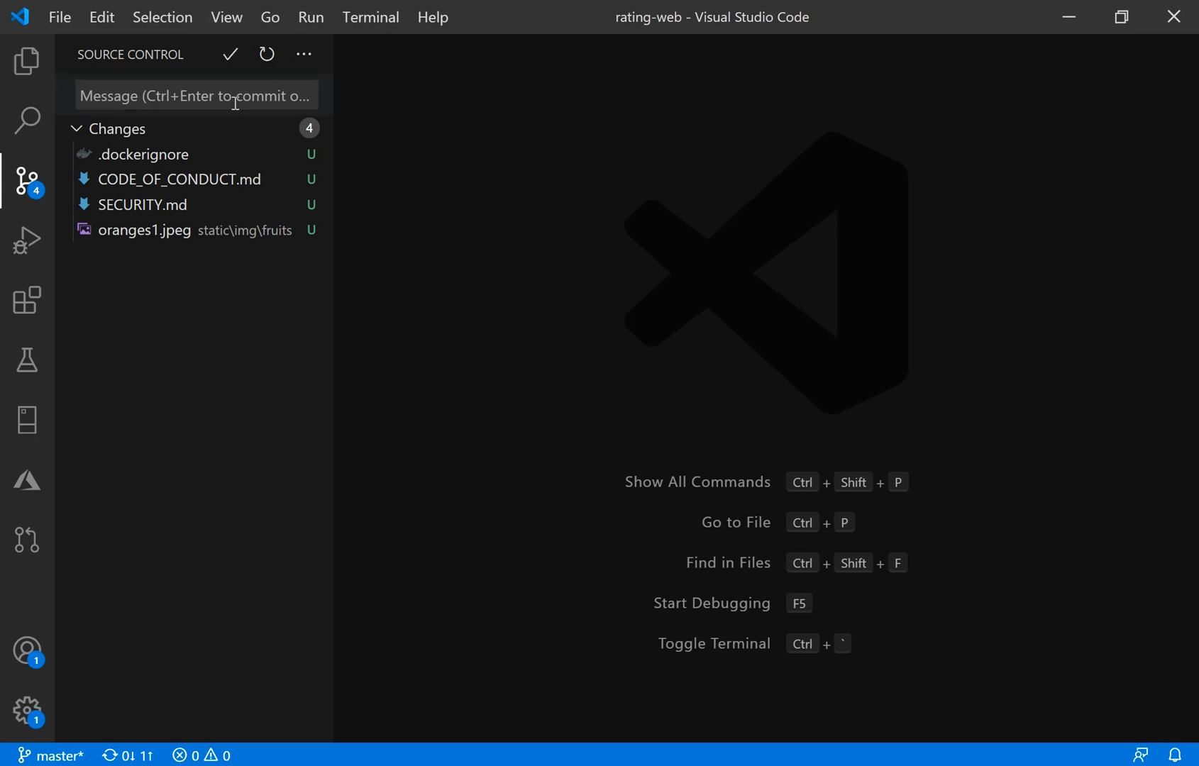
- Push the 'again updating pics' commit to the GitHub remote from More Actions
{"action": "left_click", "coordinate": [303, 54]}
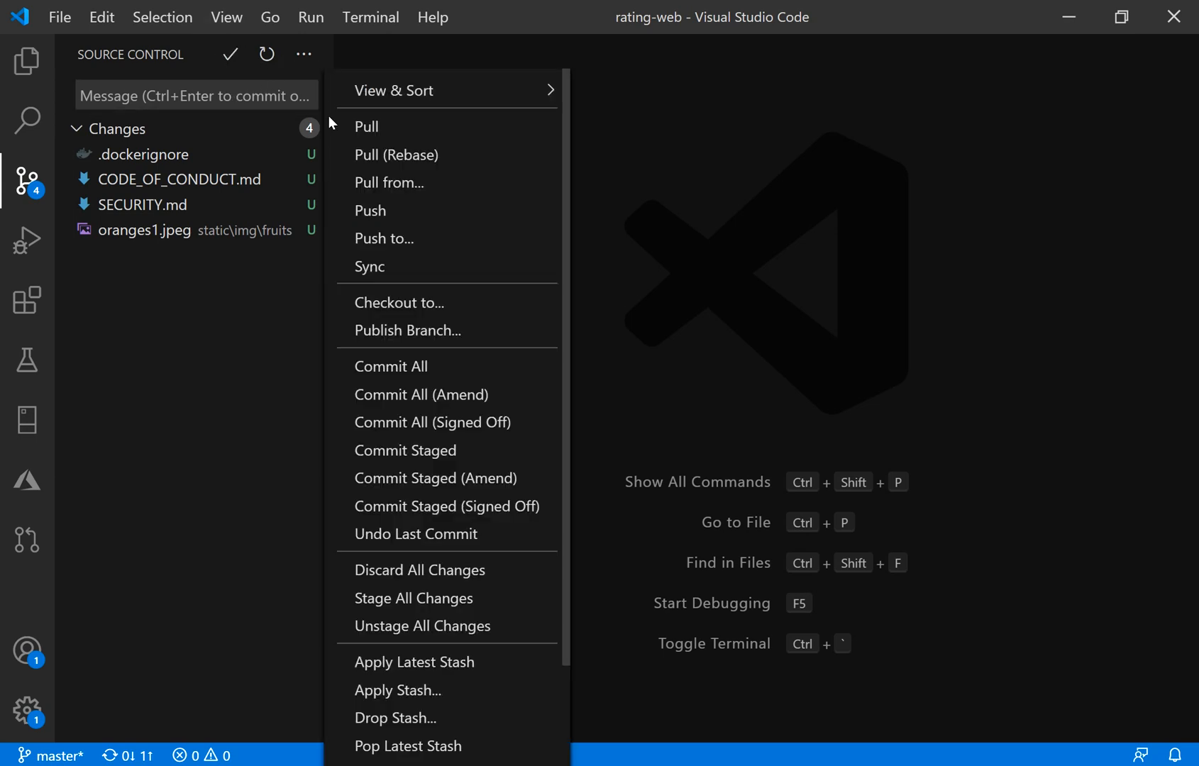
{"action": "left_click", "coordinate": [382, 222]}
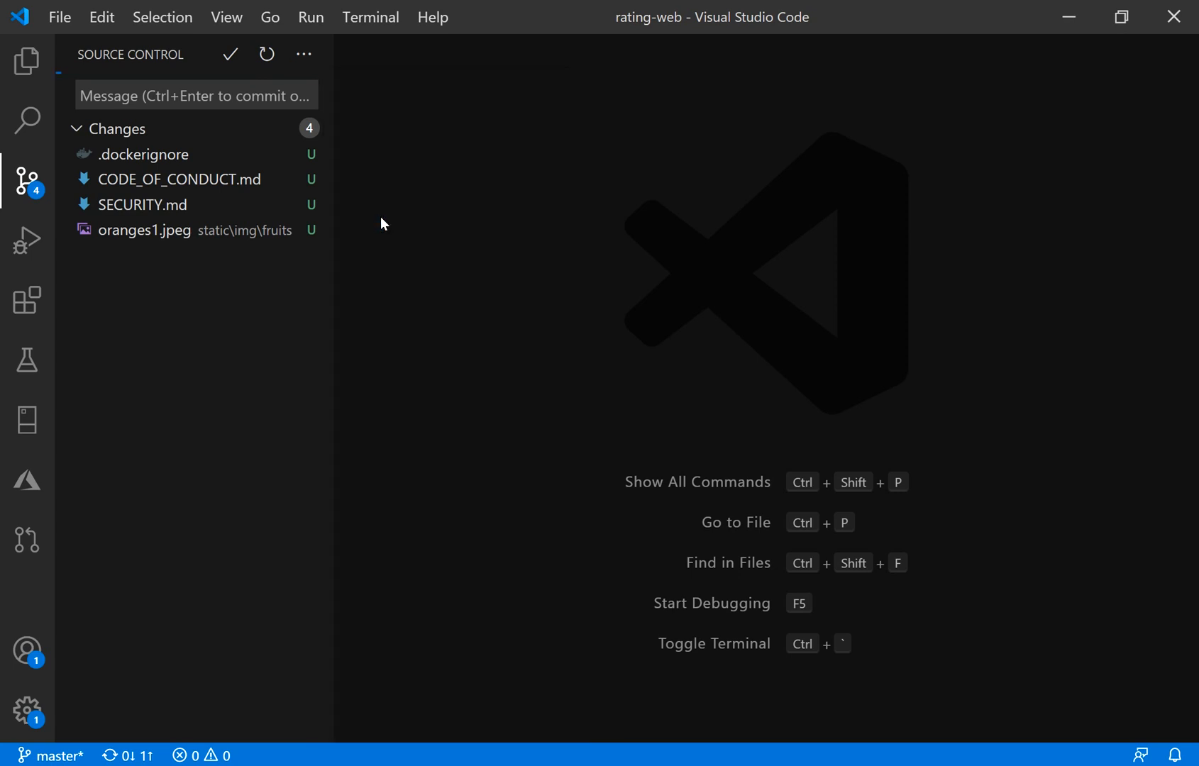
{"action": "mouse_move", "coordinate": [654, 603]}
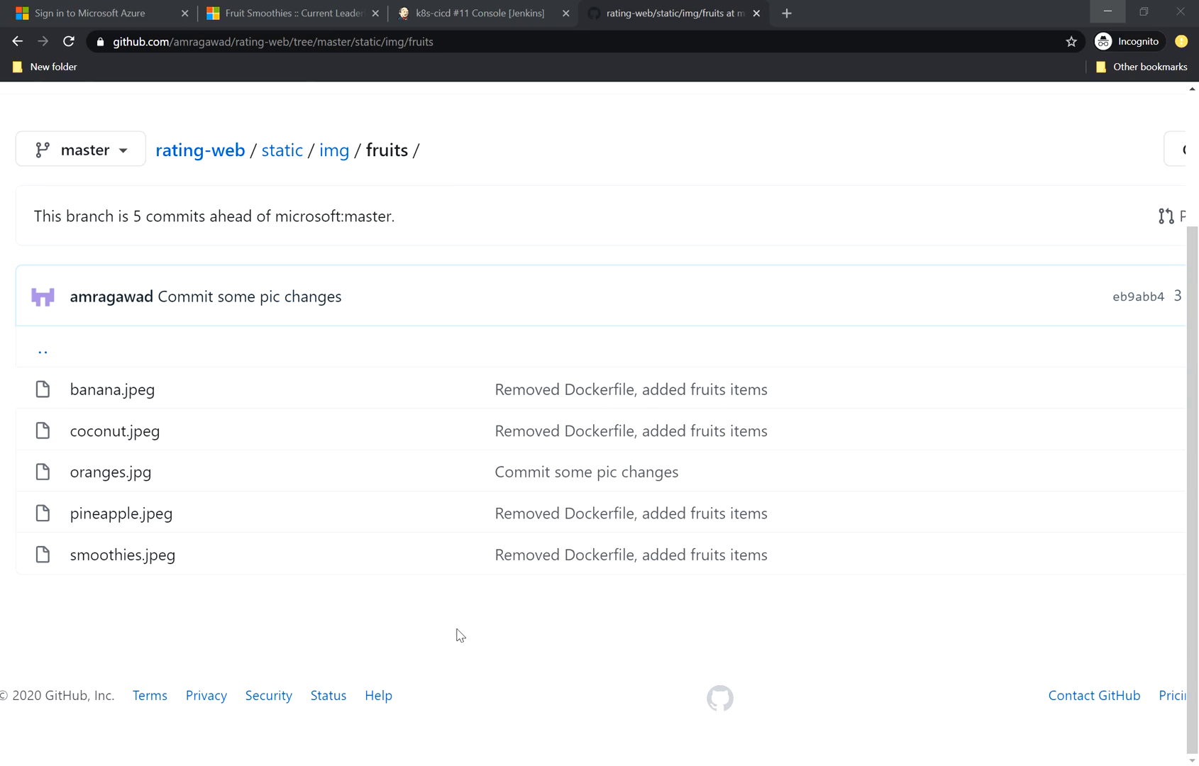
- Watch the k8s-cicd Build History in Jenkins until build #12 starts running
{"action": "left_click", "coordinate": [474, 13]}
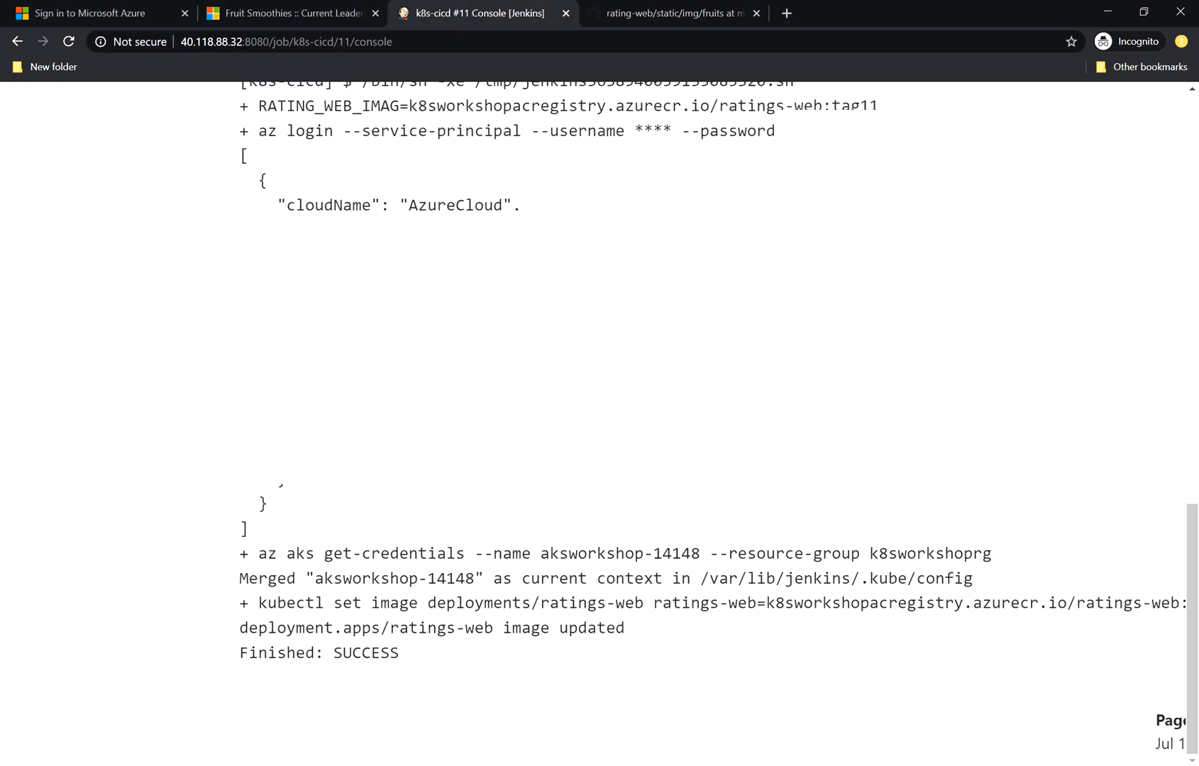
{"action": "scroll", "scroll_direction": "up", "scroll_amount": 3}
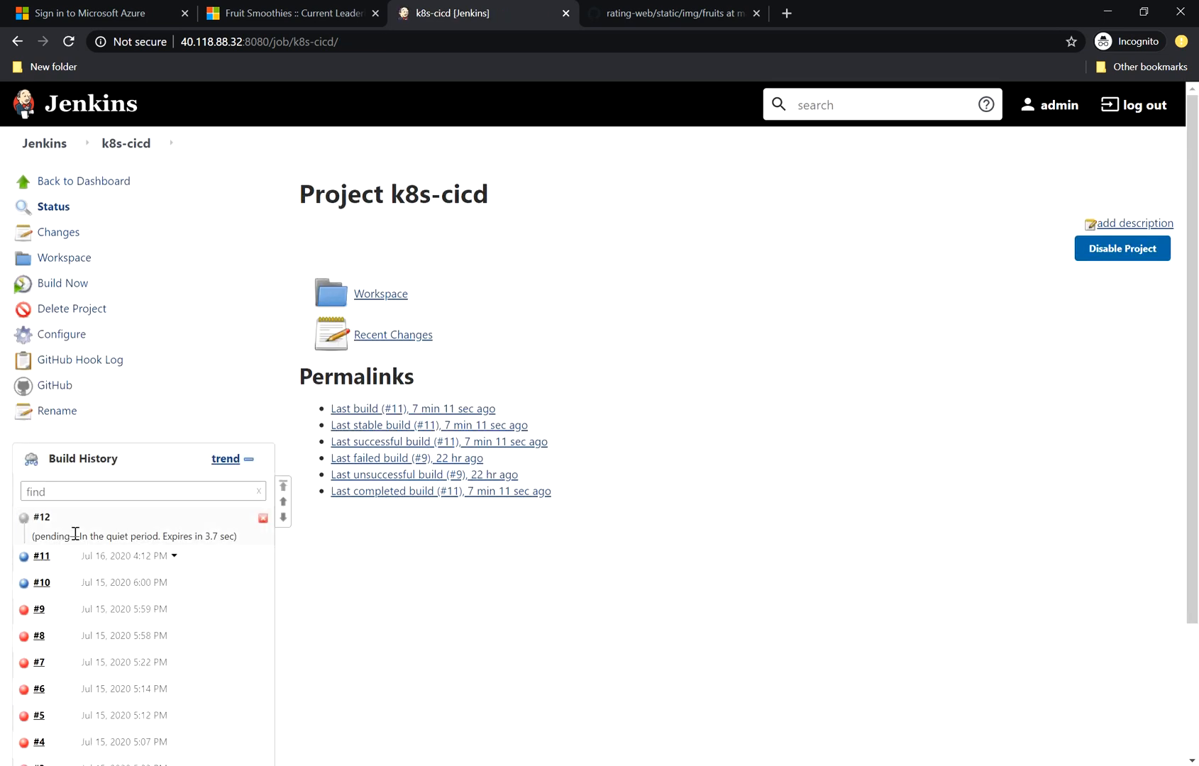
{"action": "mouse_move", "coordinate": [73, 528]}
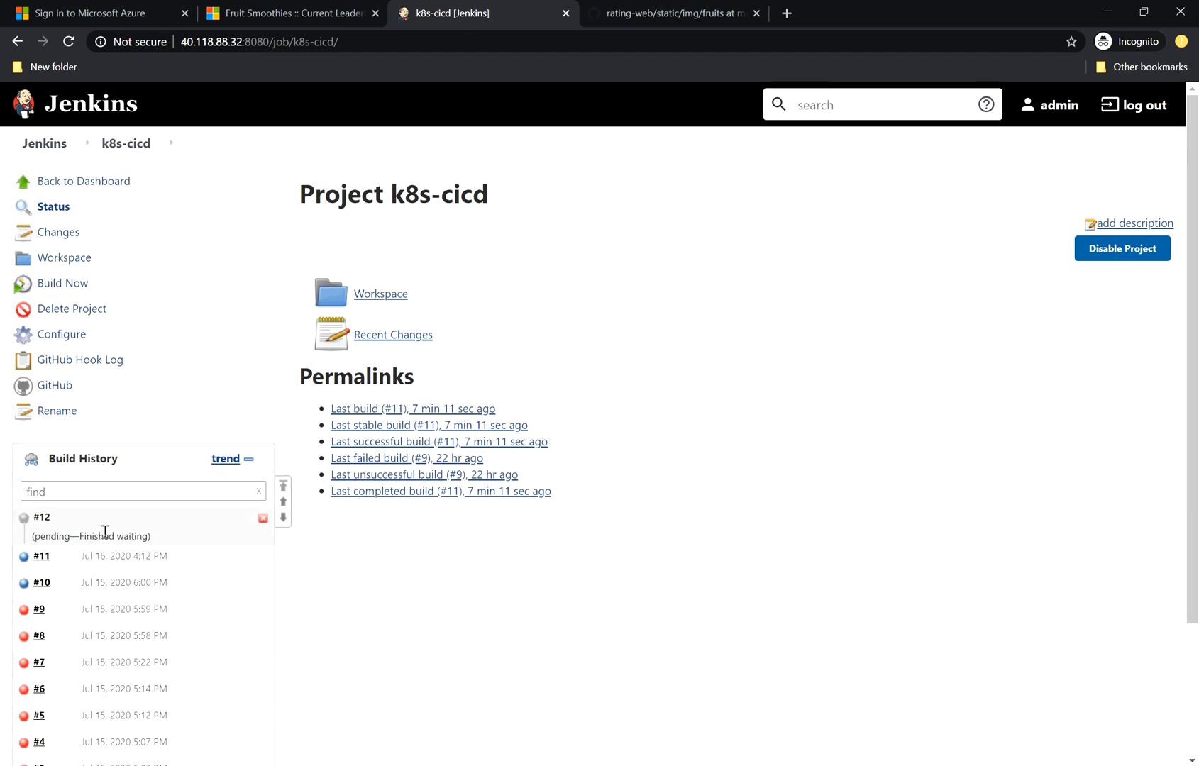
{"action": "mouse_move", "coordinate": [347, 602]}
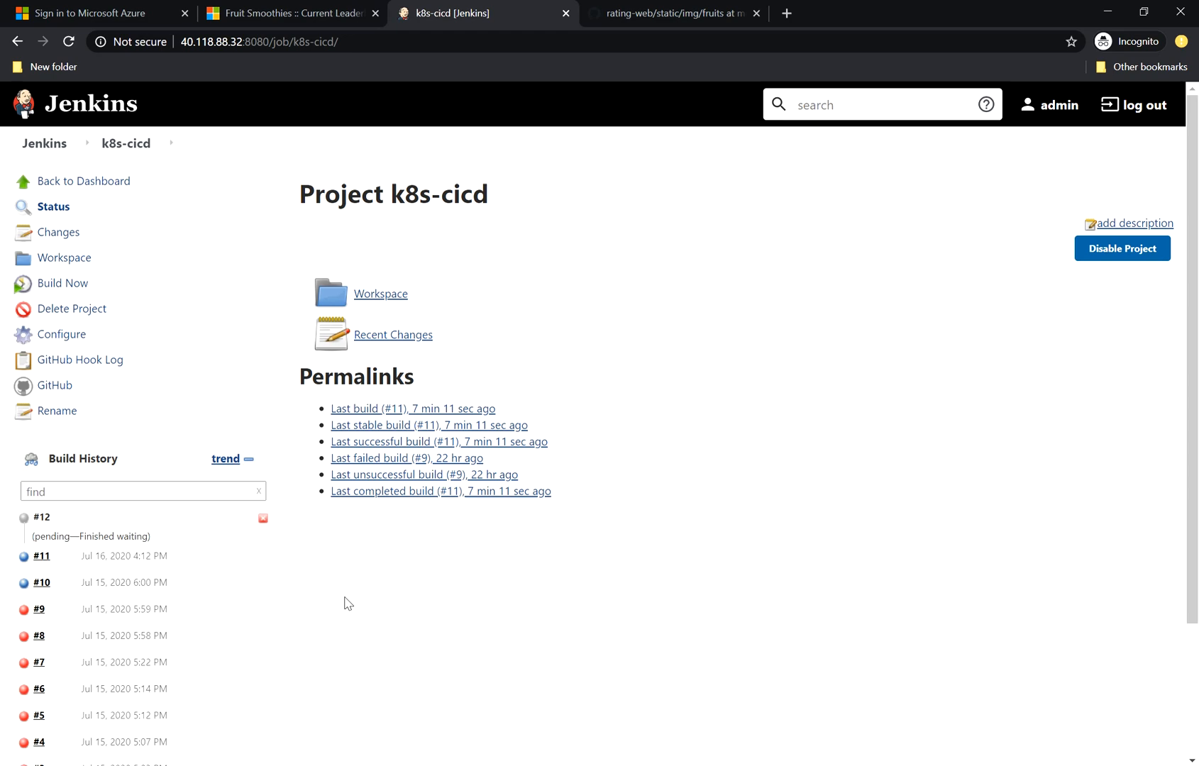
{"action": "scroll", "scroll_direction": "down", "scroll_amount": 3}
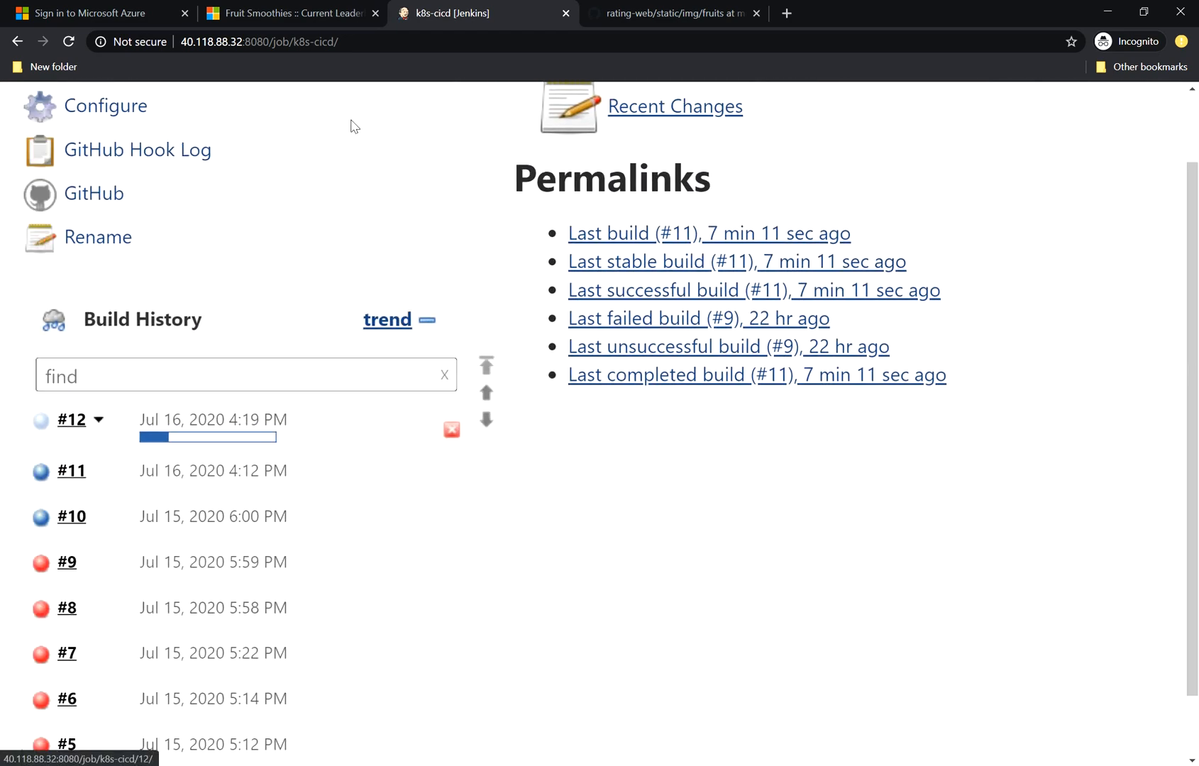
- Open the rating-web repository on GitHub showing latest commit 'again updating pics'
{"action": "left_click", "coordinate": [676, 12]}
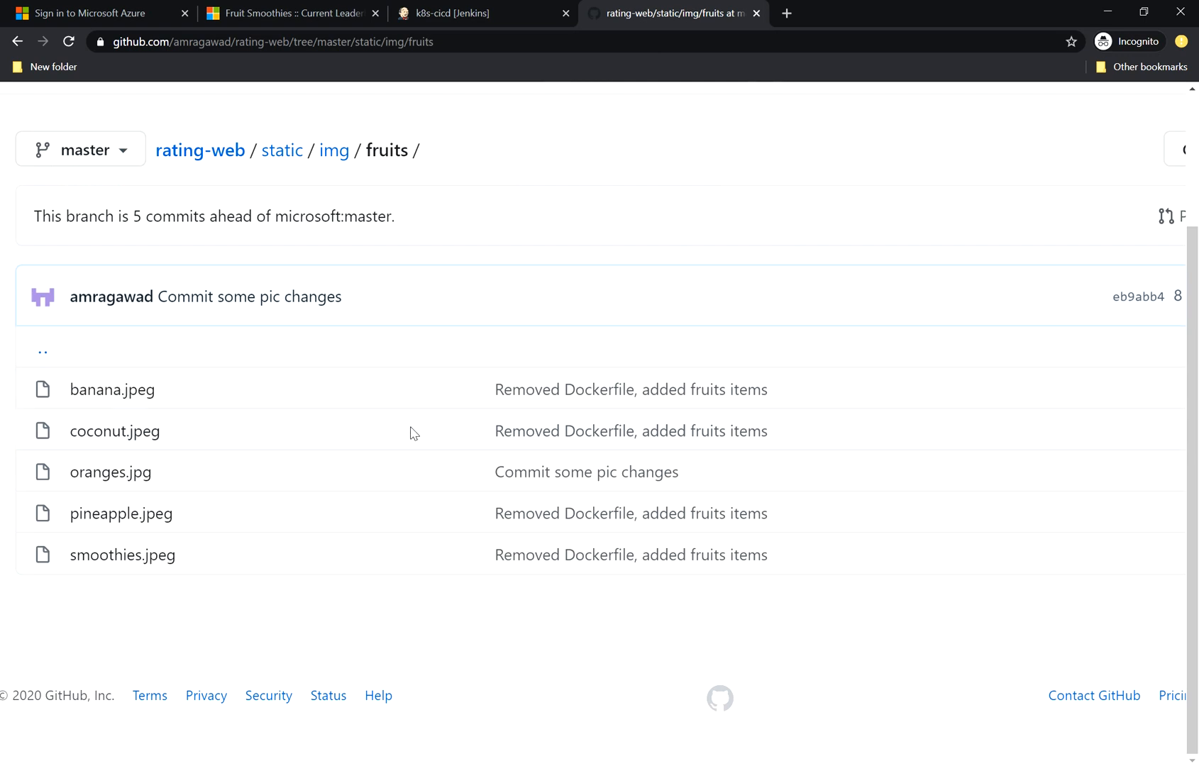
{"action": "left_click", "coordinate": [199, 150]}
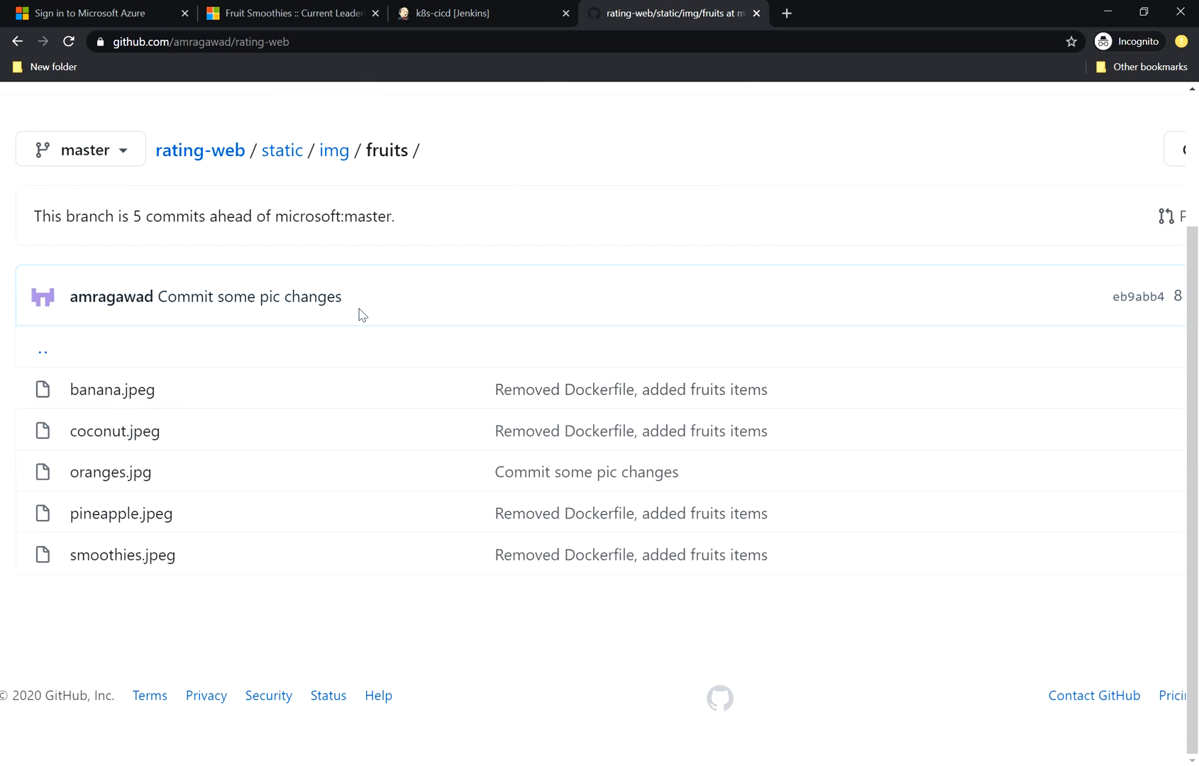
{"action": "left_click", "coordinate": [200, 150]}
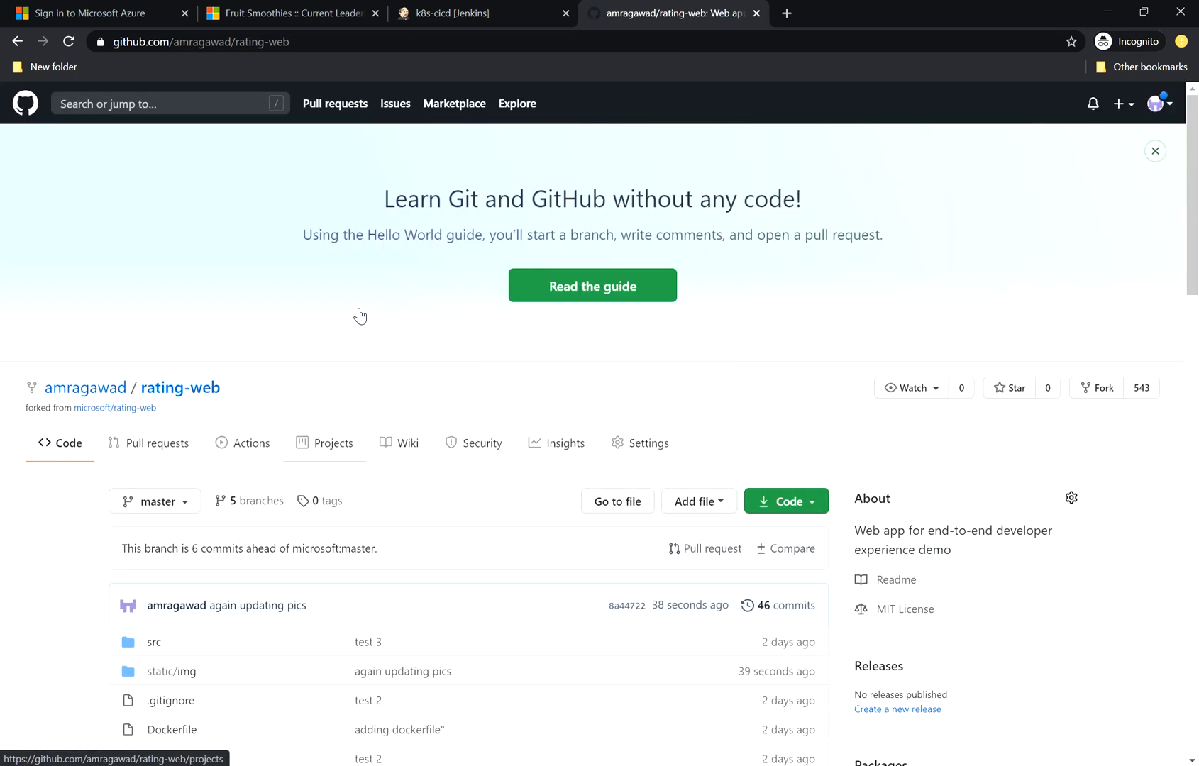
{"action": "mouse_move", "coordinate": [689, 605]}
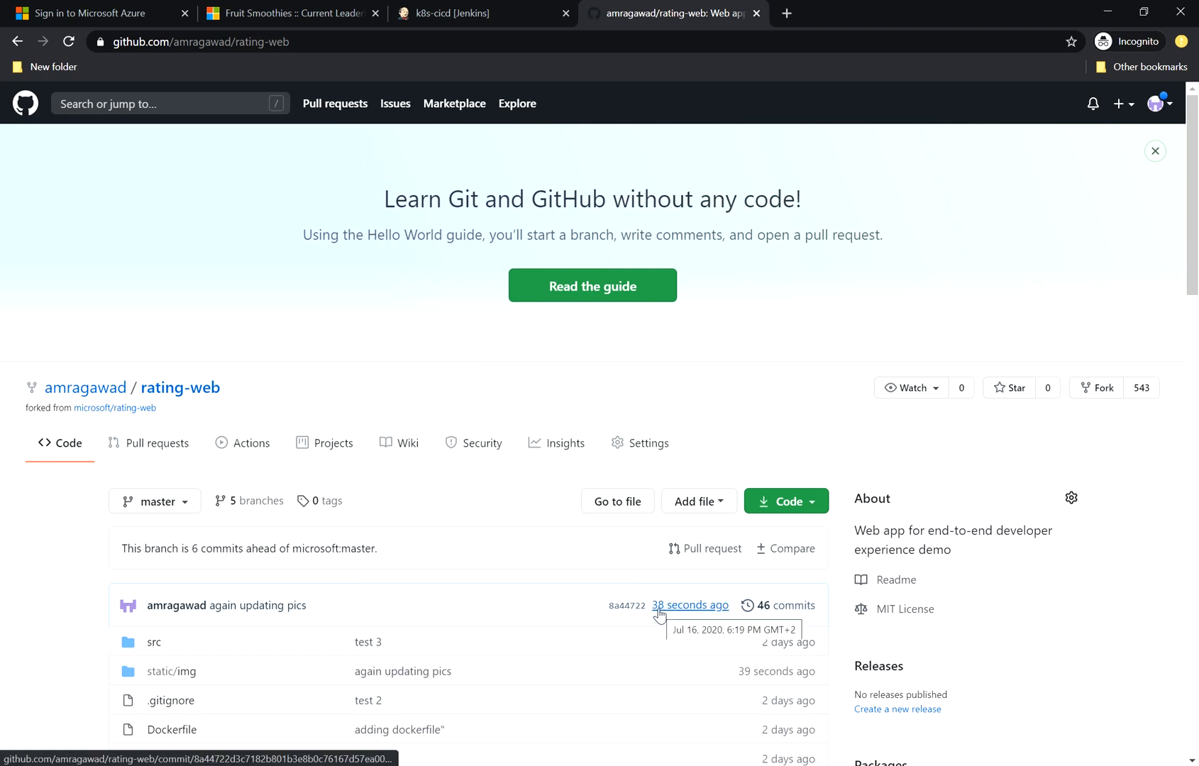
{"action": "mouse_move", "coordinate": [303, 633]}
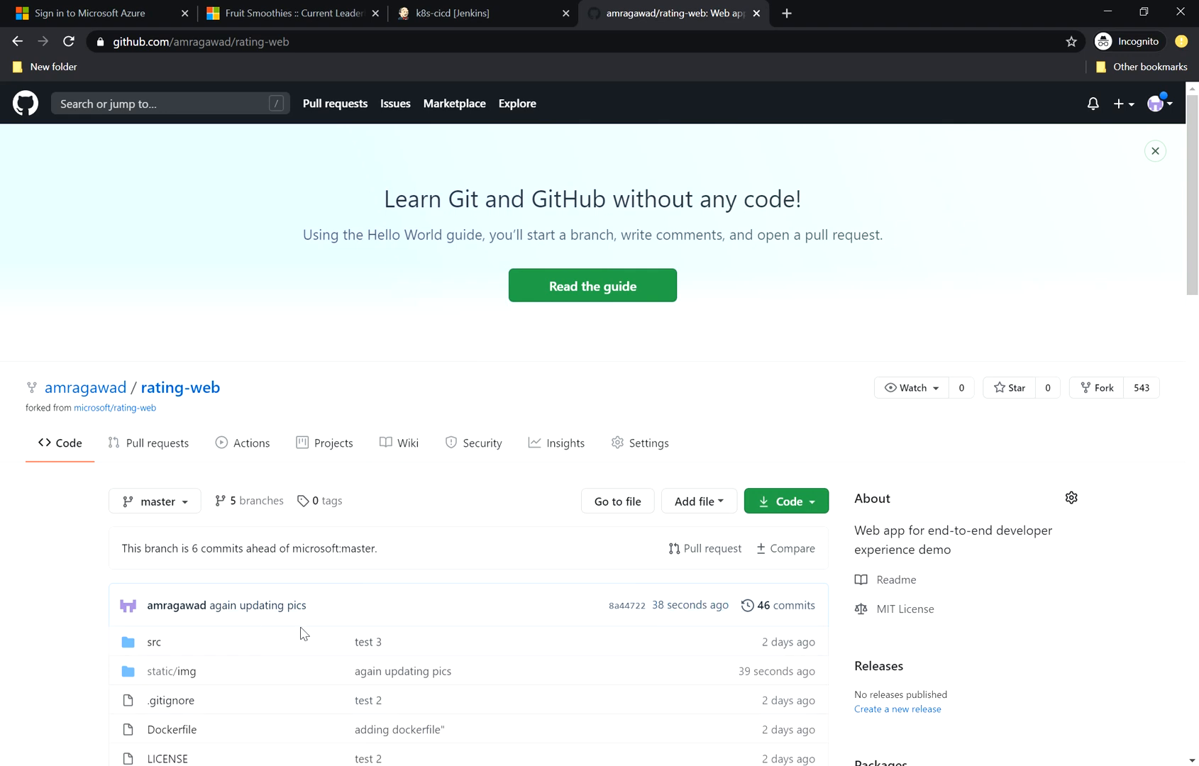
{"action": "mouse_move", "coordinate": [325, 618]}
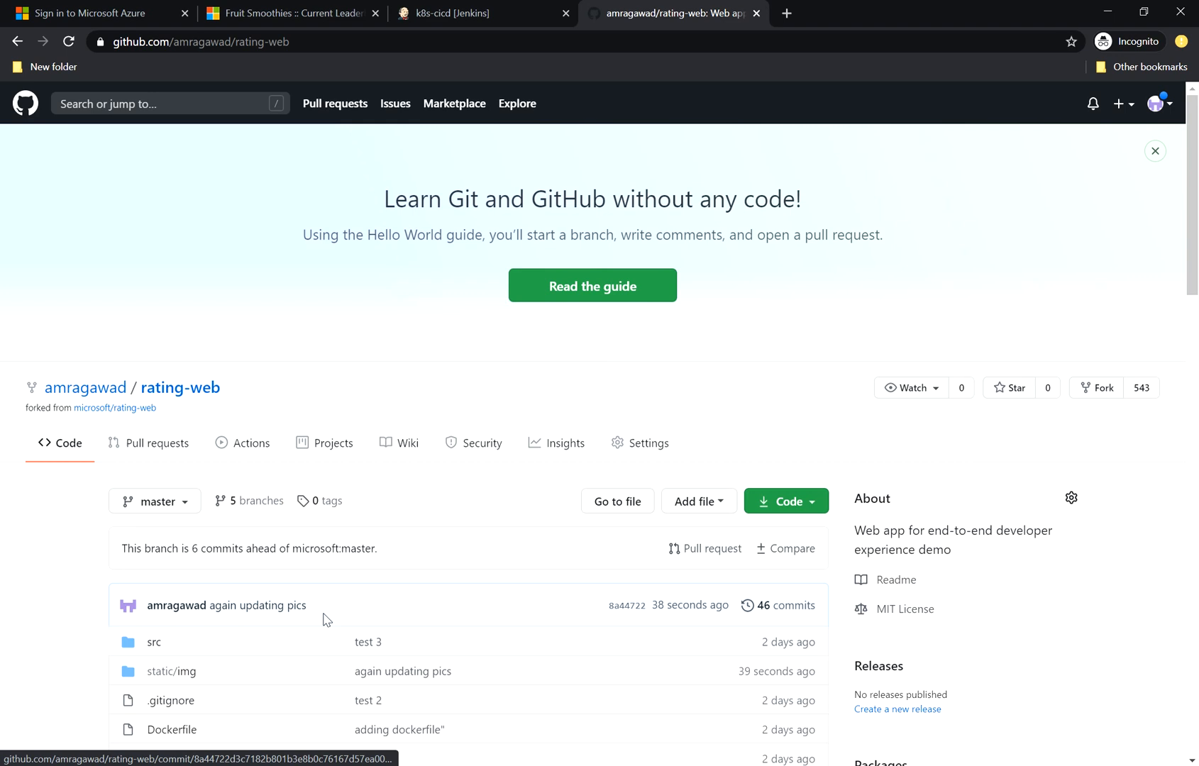
{"action": "mouse_move", "coordinate": [475, 523]}
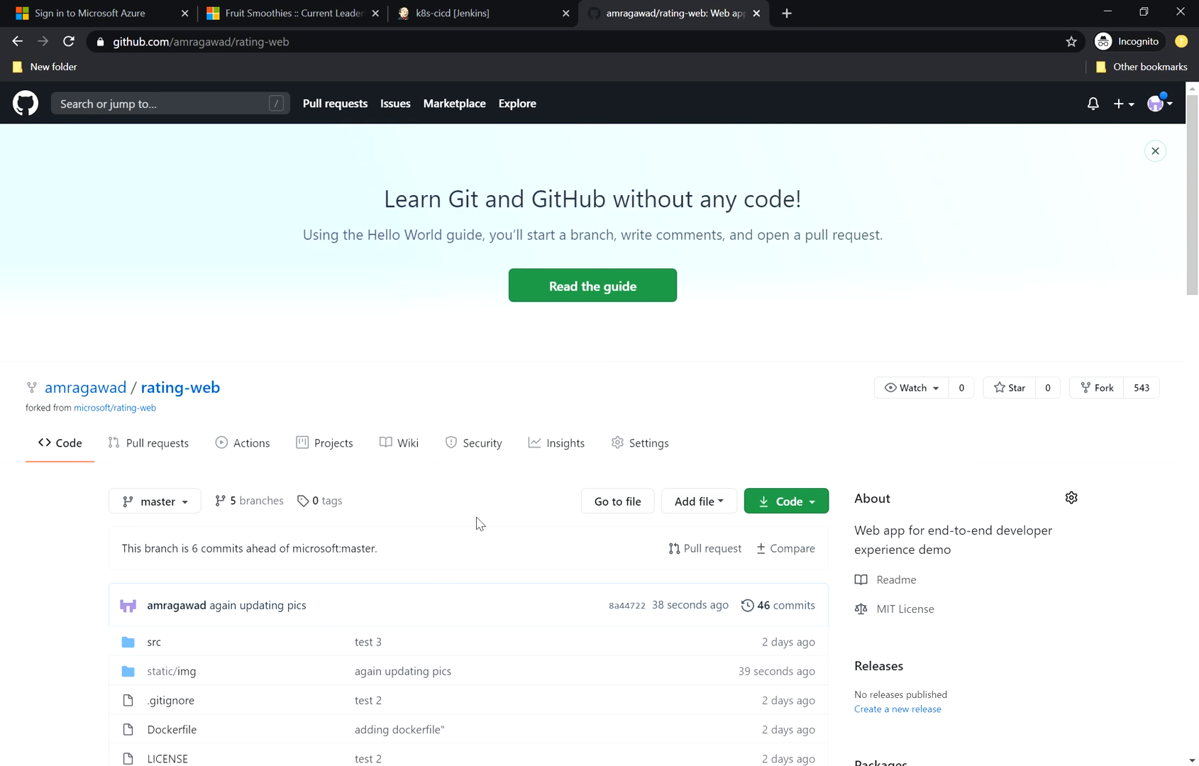
- Open build #12's Console Output and confirm it finished with SUCCESS
{"action": "left_click", "coordinate": [483, 13]}
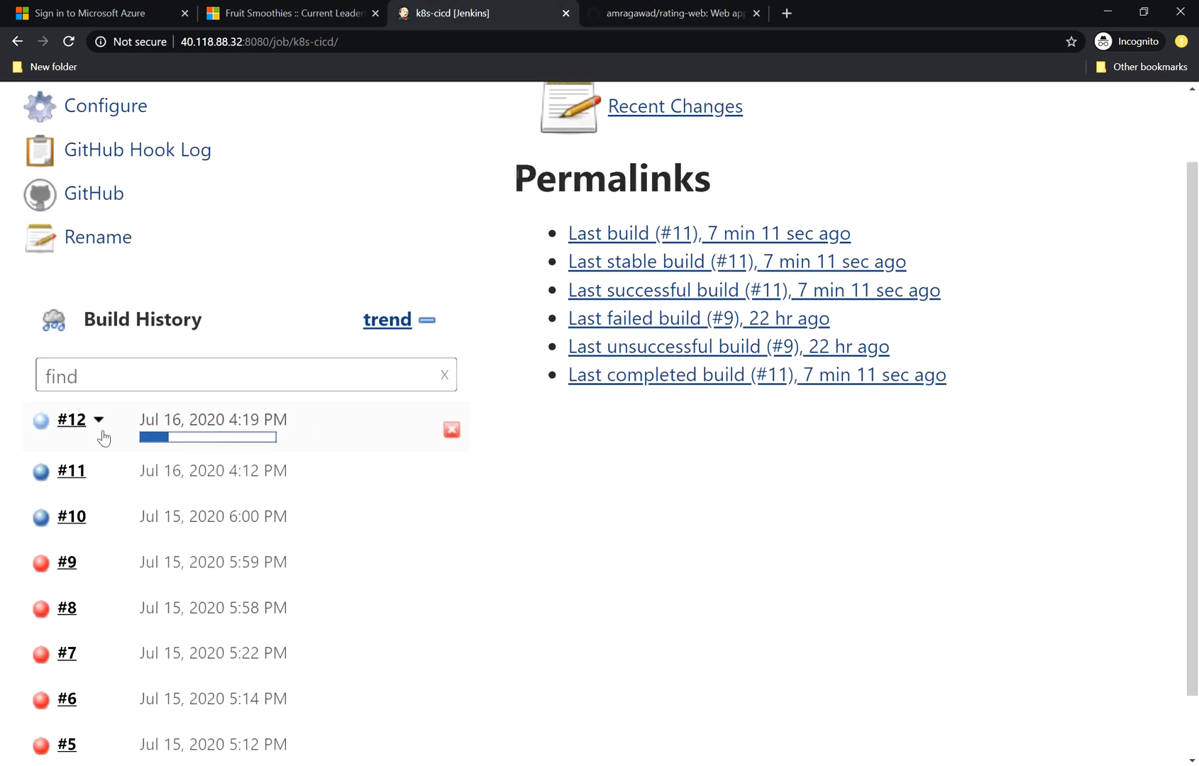
{"action": "left_click", "coordinate": [71, 419]}
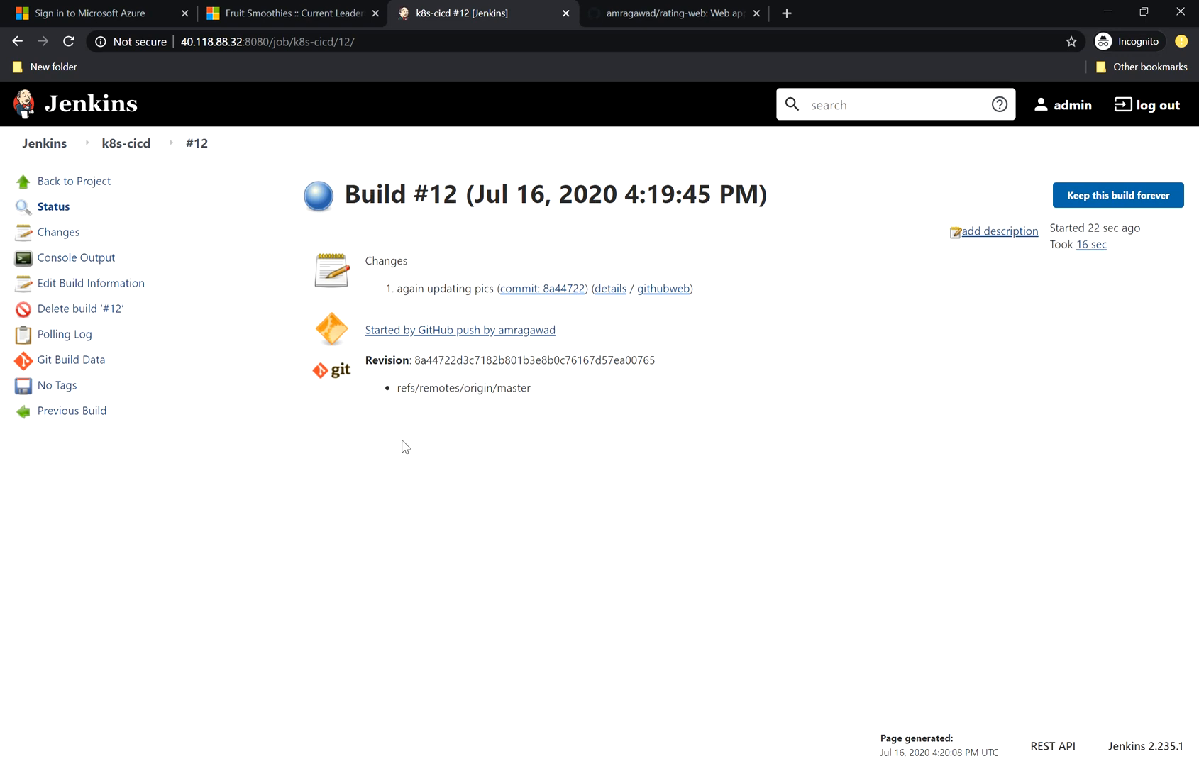
{"action": "mouse_move", "coordinate": [80, 309]}
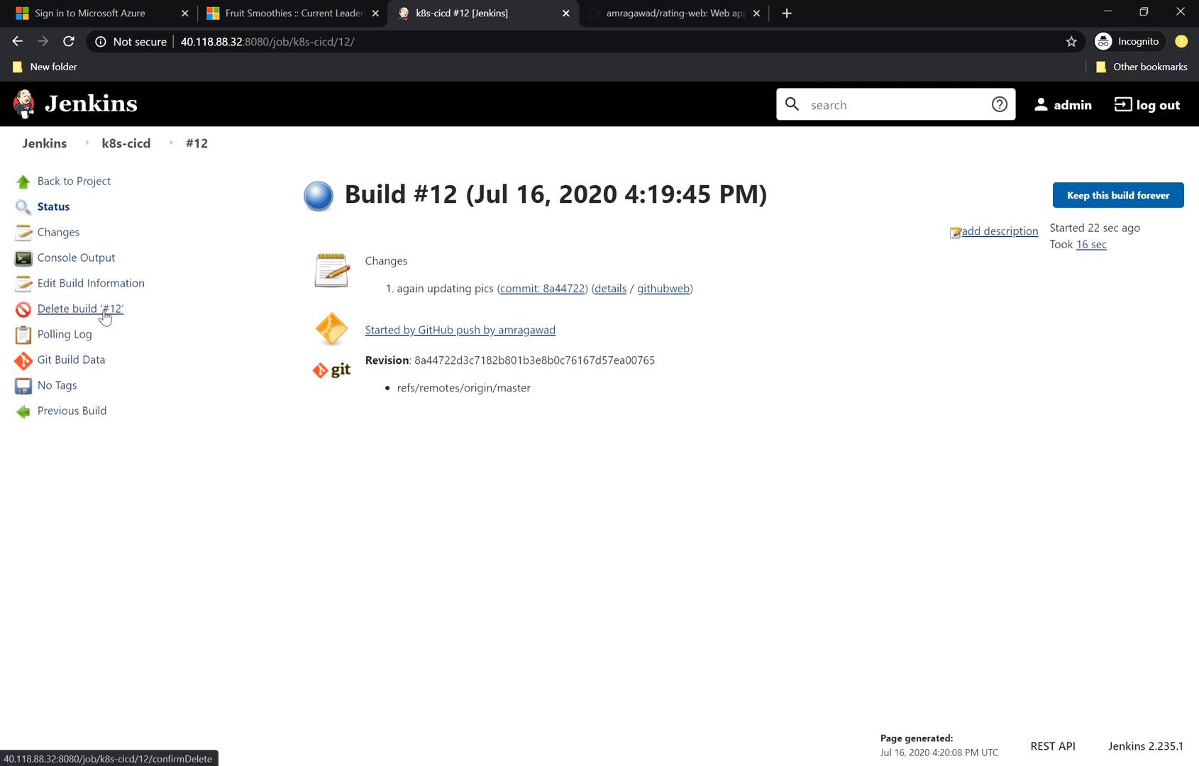
{"action": "left_click", "coordinate": [76, 258]}
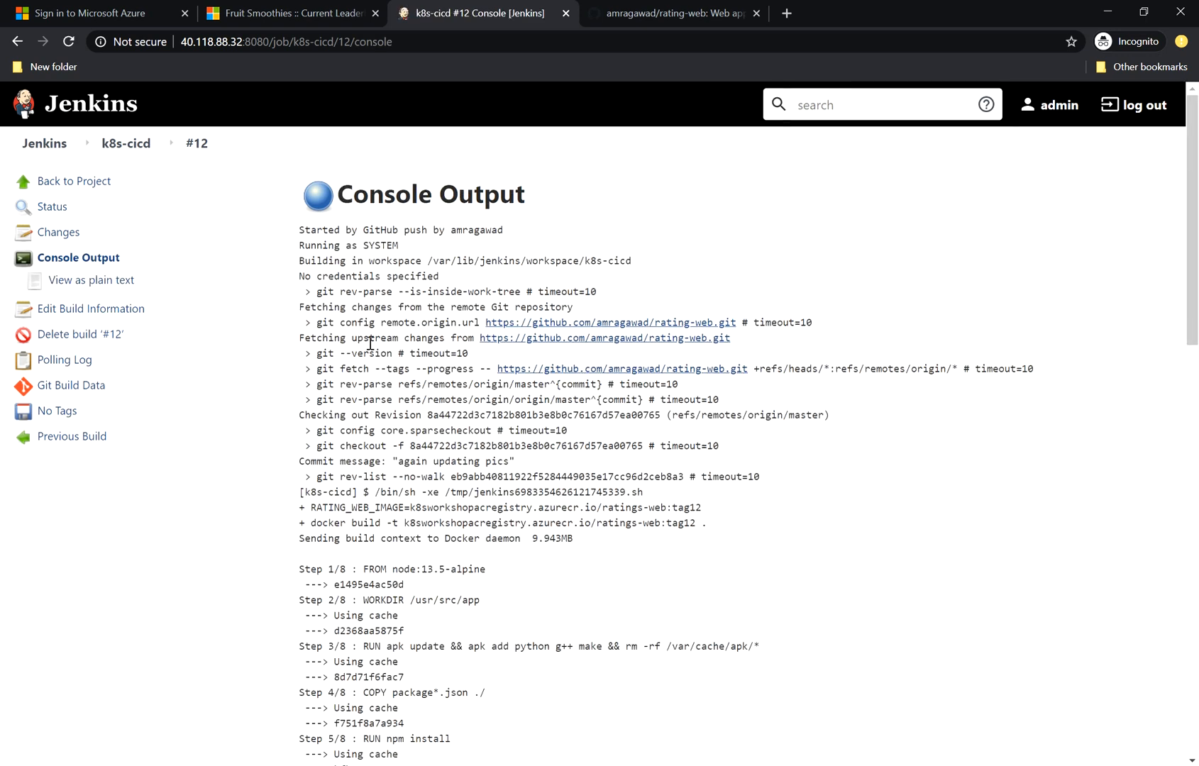
{"action": "scroll", "scroll_direction": "down", "scroll_amount": 3}
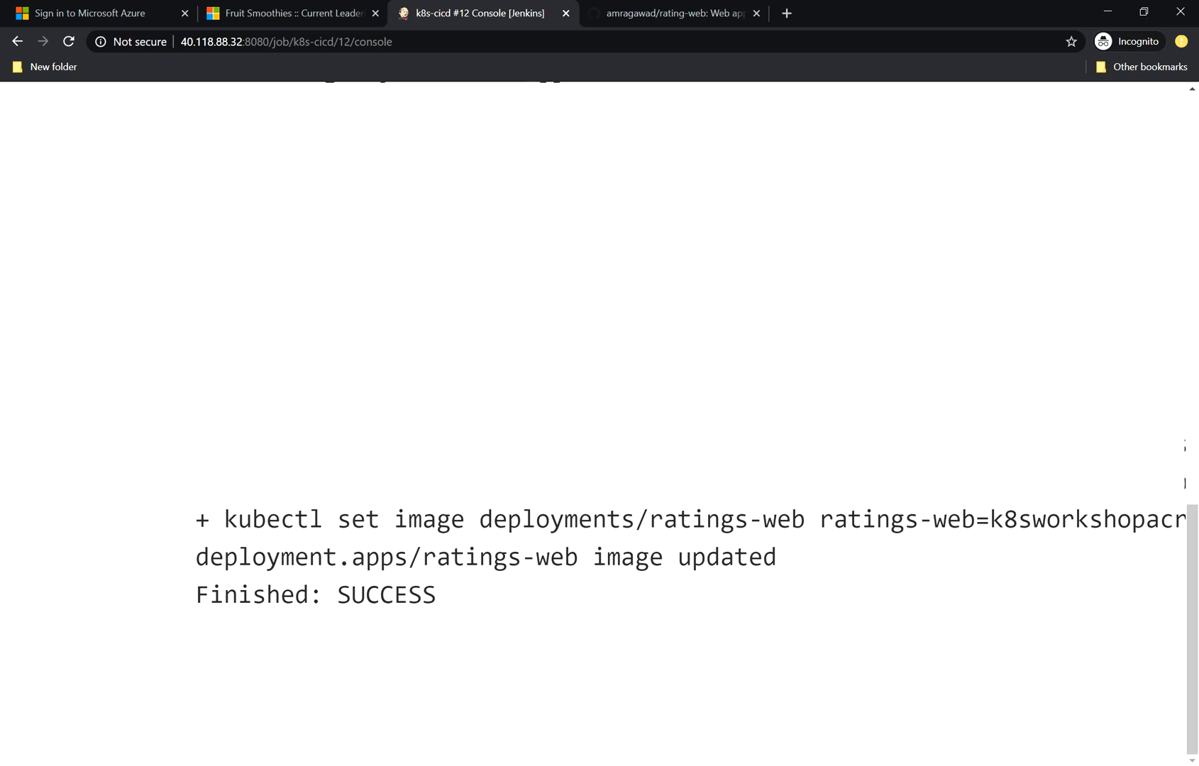
- Open the k8sworkshopacregistry container registry in the Azure portal
{"action": "left_click", "coordinate": [92, 13]}
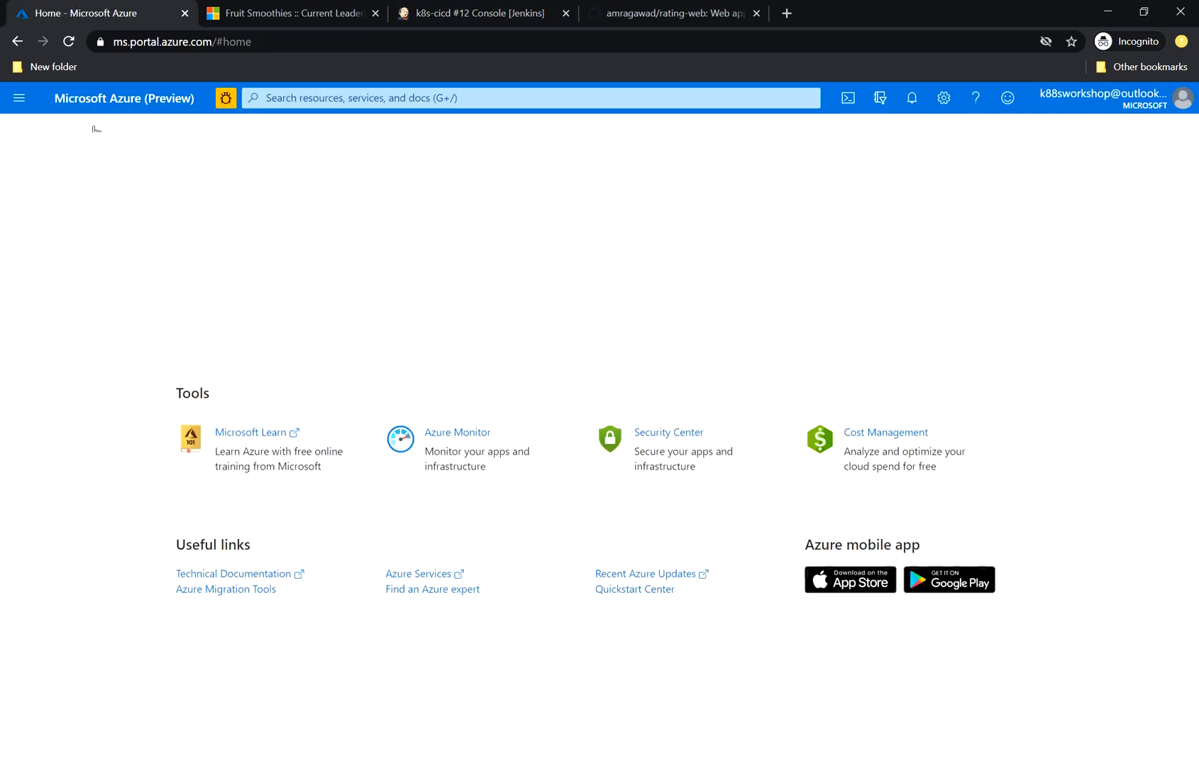
{"action": "left_click", "coordinate": [472, 198]}
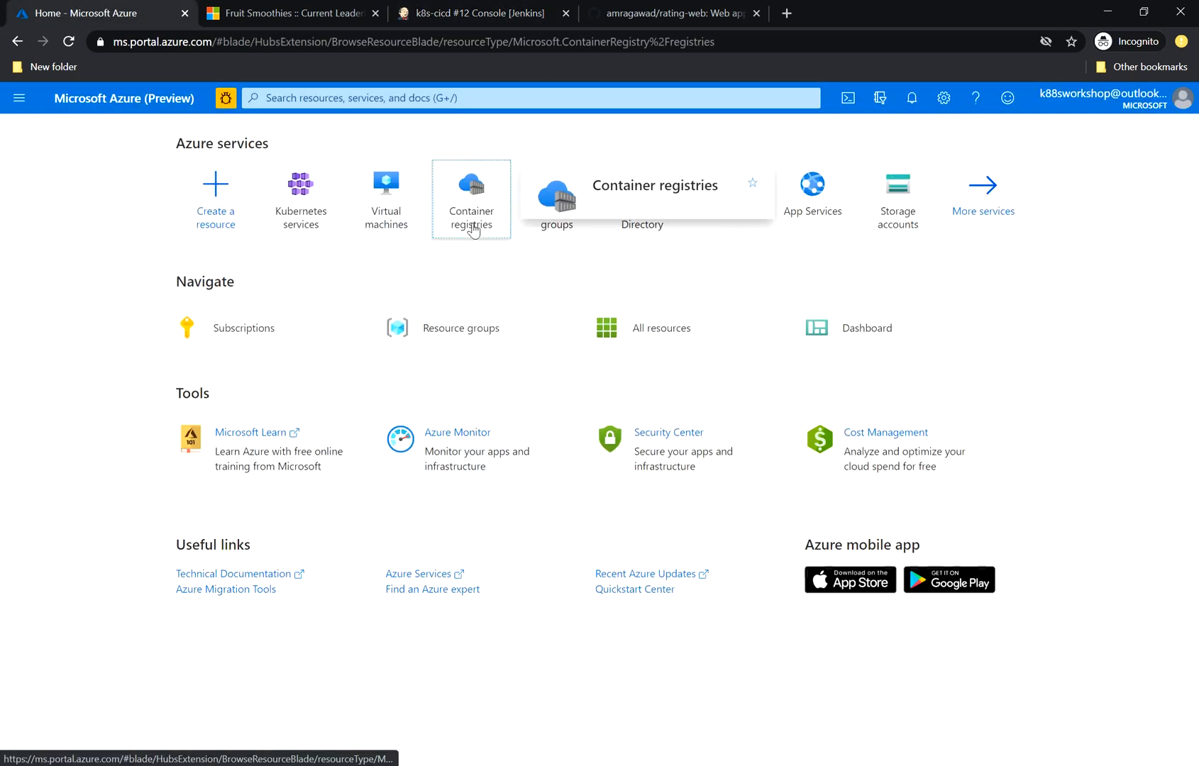
{"action": "left_click", "coordinate": [471, 200]}
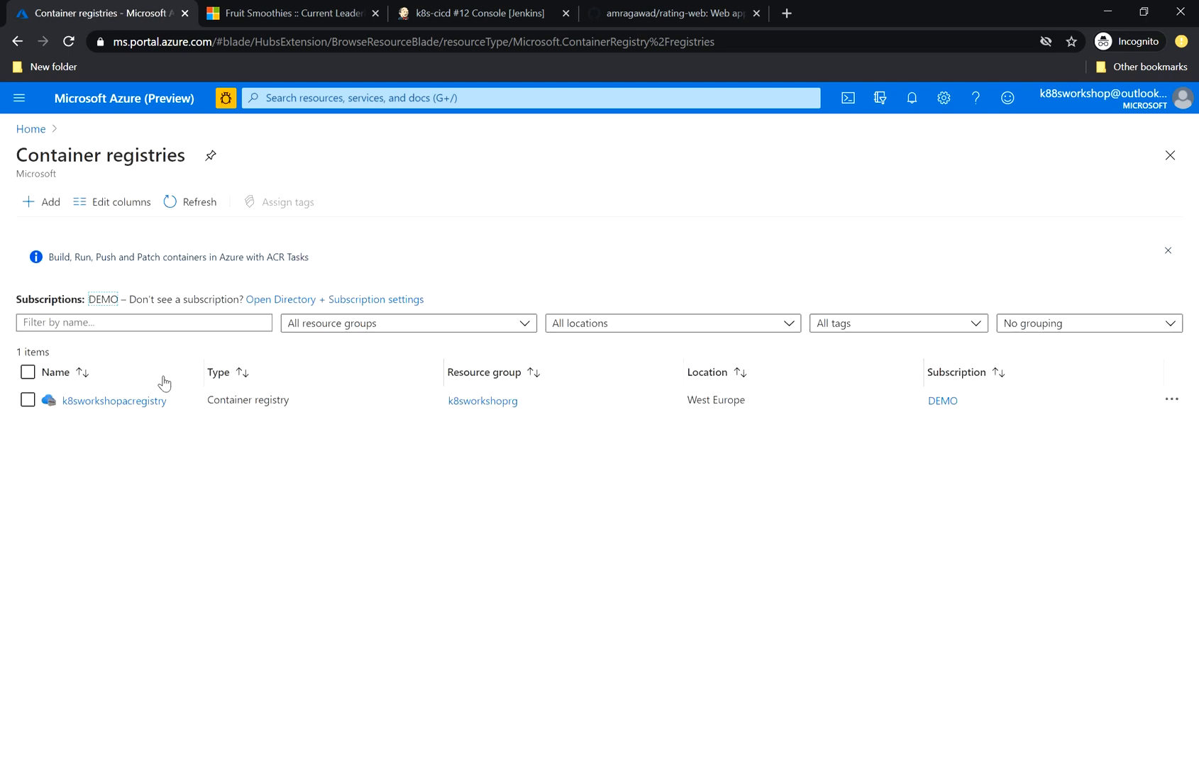
{"action": "left_click", "coordinate": [113, 401]}
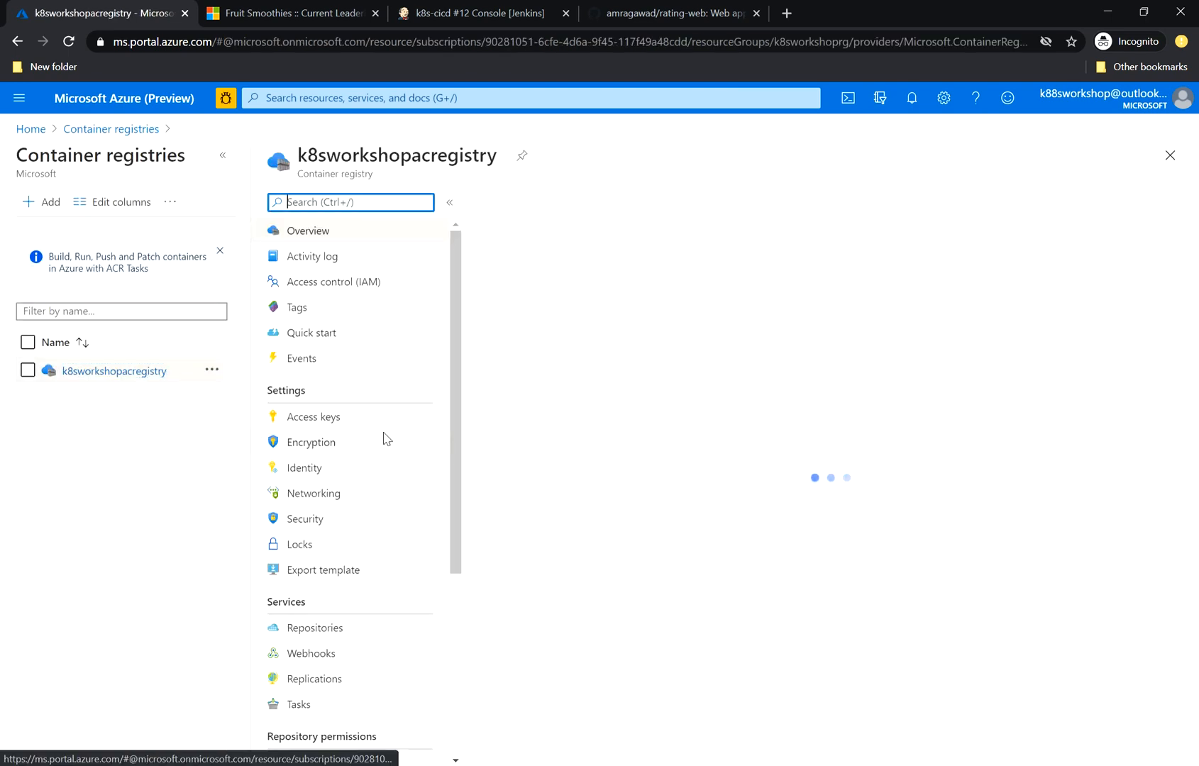
{"action": "left_click", "coordinate": [309, 230]}
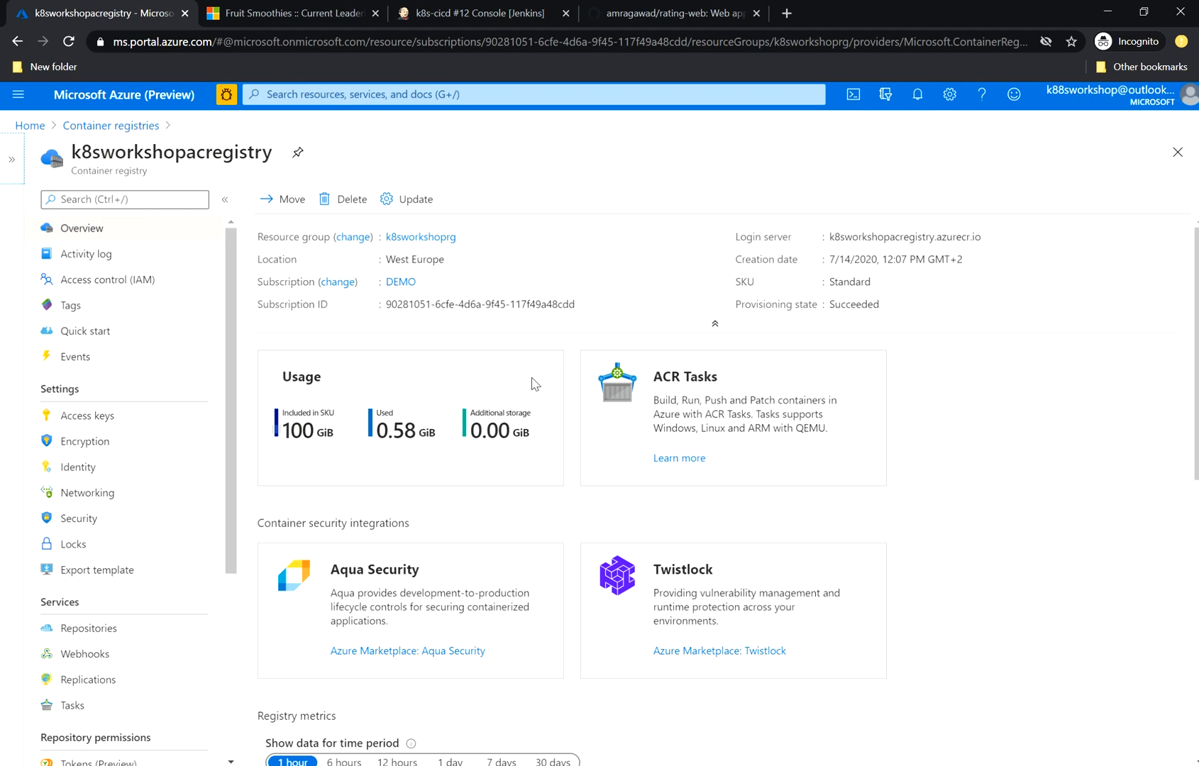
{"action": "scroll", "scroll_direction": "down", "scroll_amount": 3}
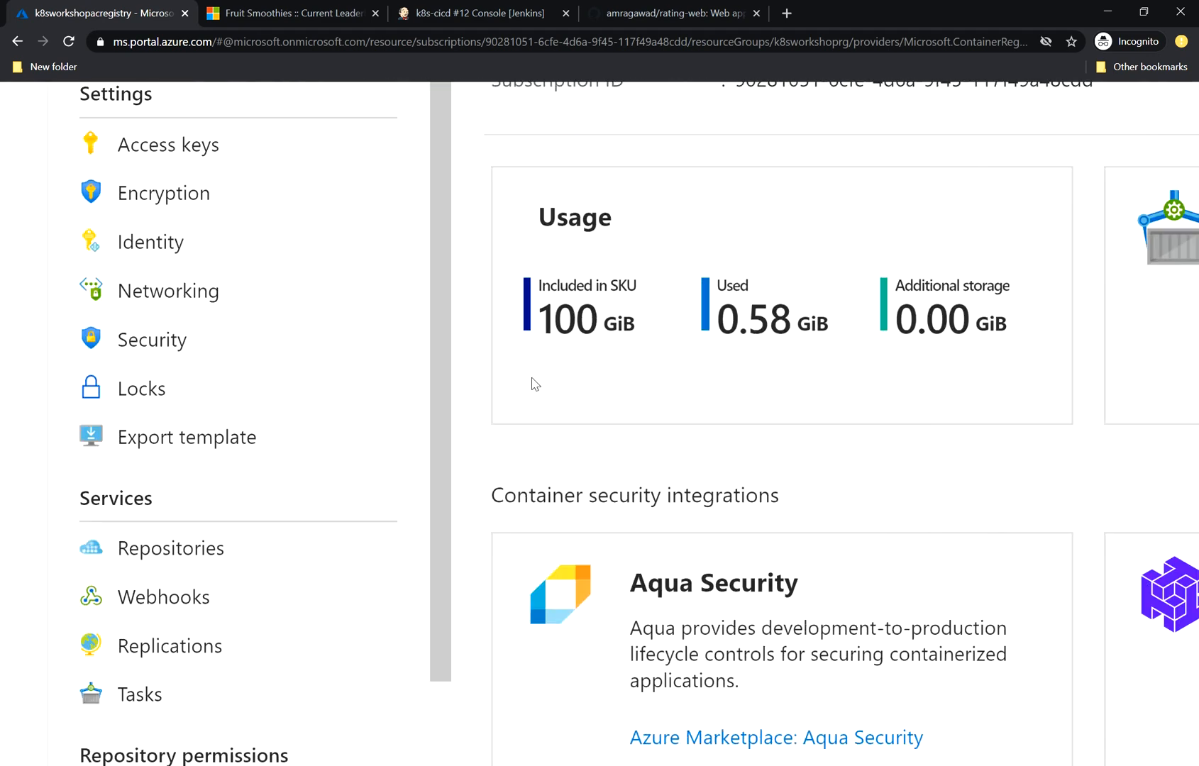
- Open the ratings-web repository and view the details of image tag12
{"action": "left_click", "coordinate": [156, 548]}
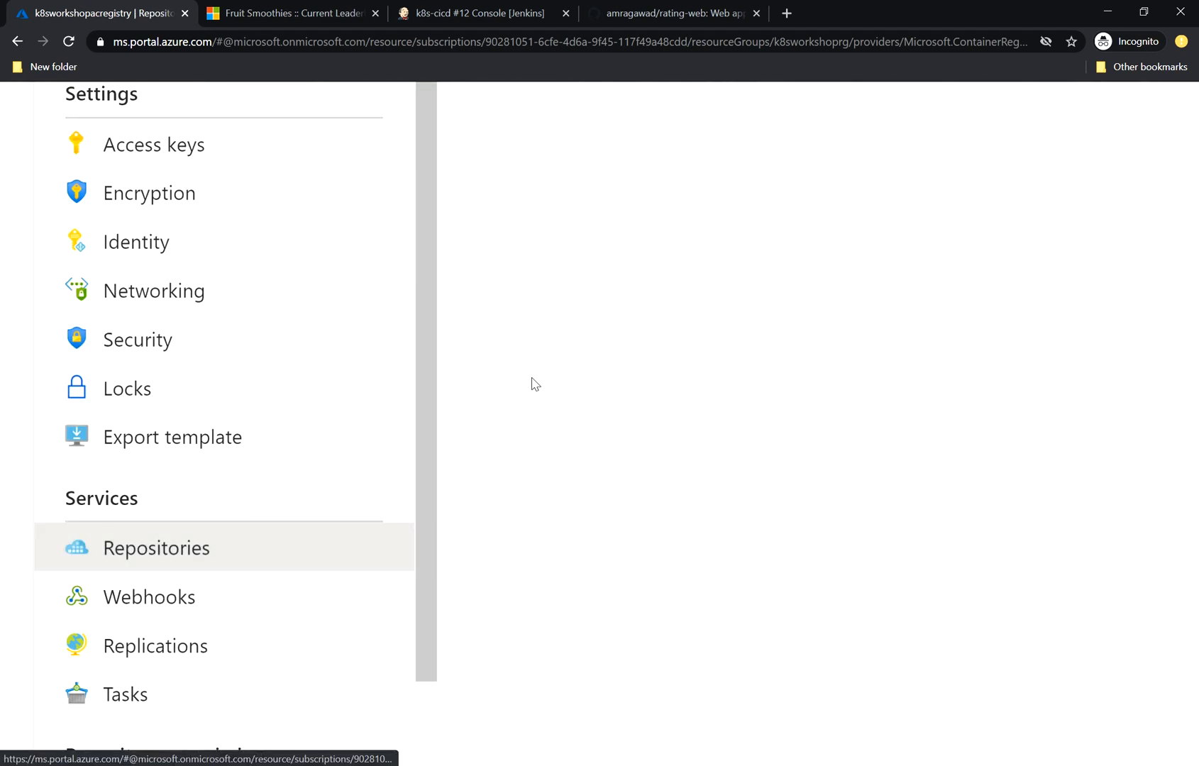
{"action": "left_click", "coordinate": [156, 547]}
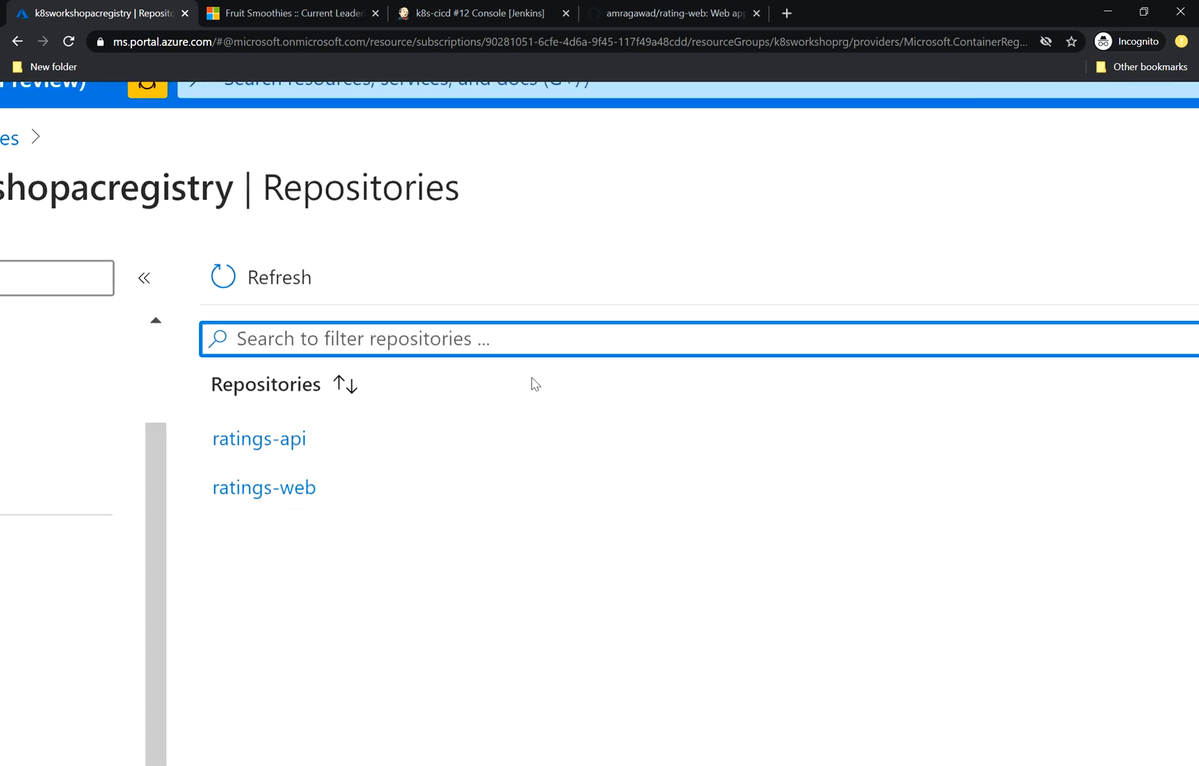
{"action": "left_click", "coordinate": [263, 488]}
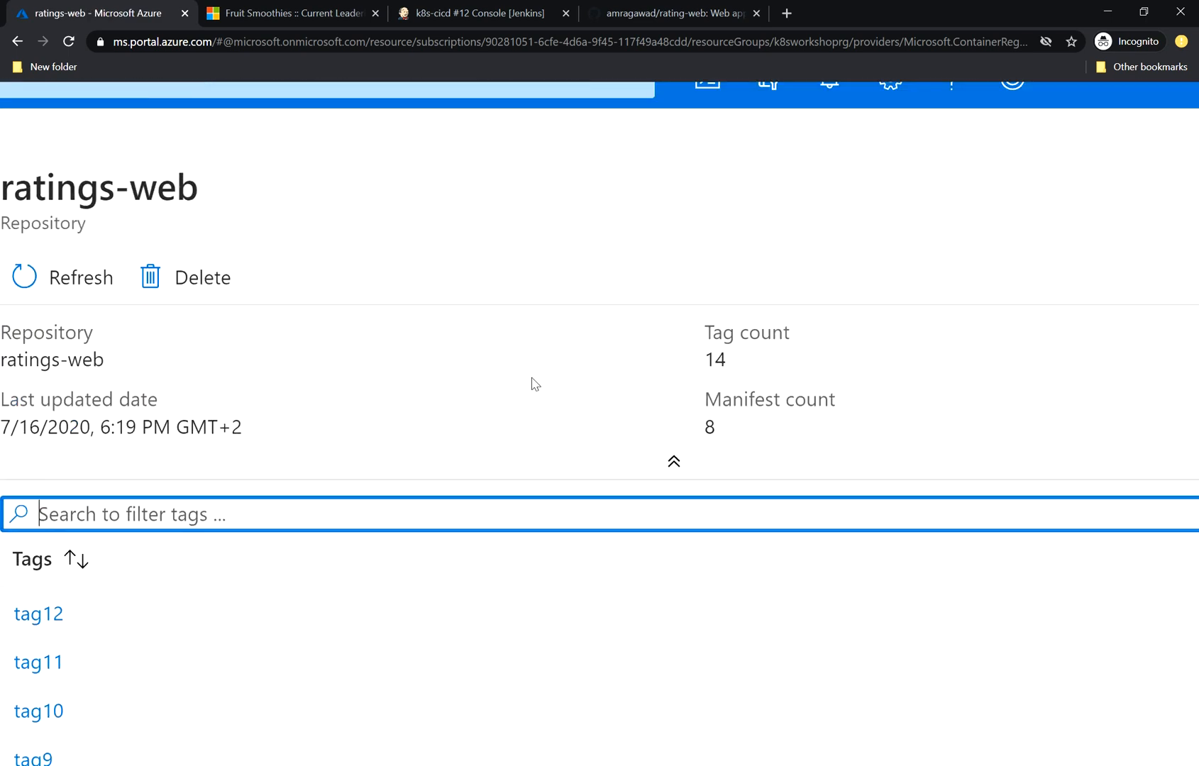
{"action": "scroll", "scroll_direction": "down", "scroll_amount": 3}
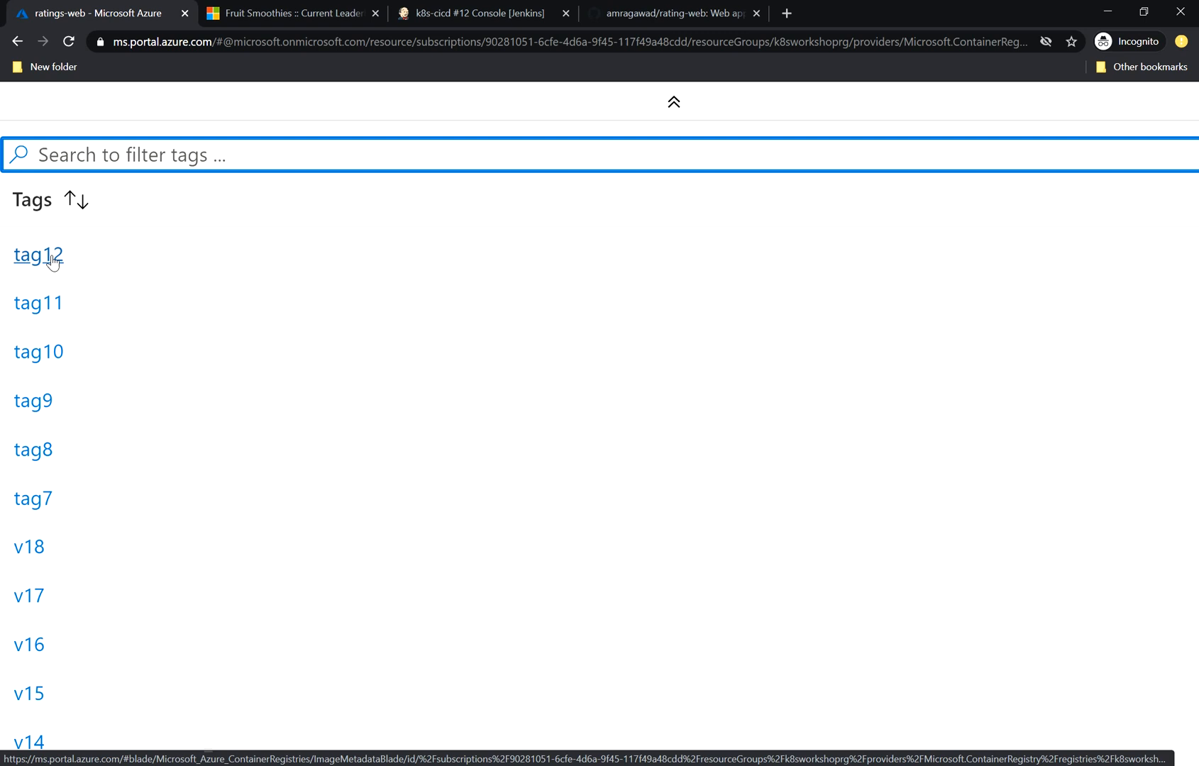
{"action": "left_click", "coordinate": [293, 12]}
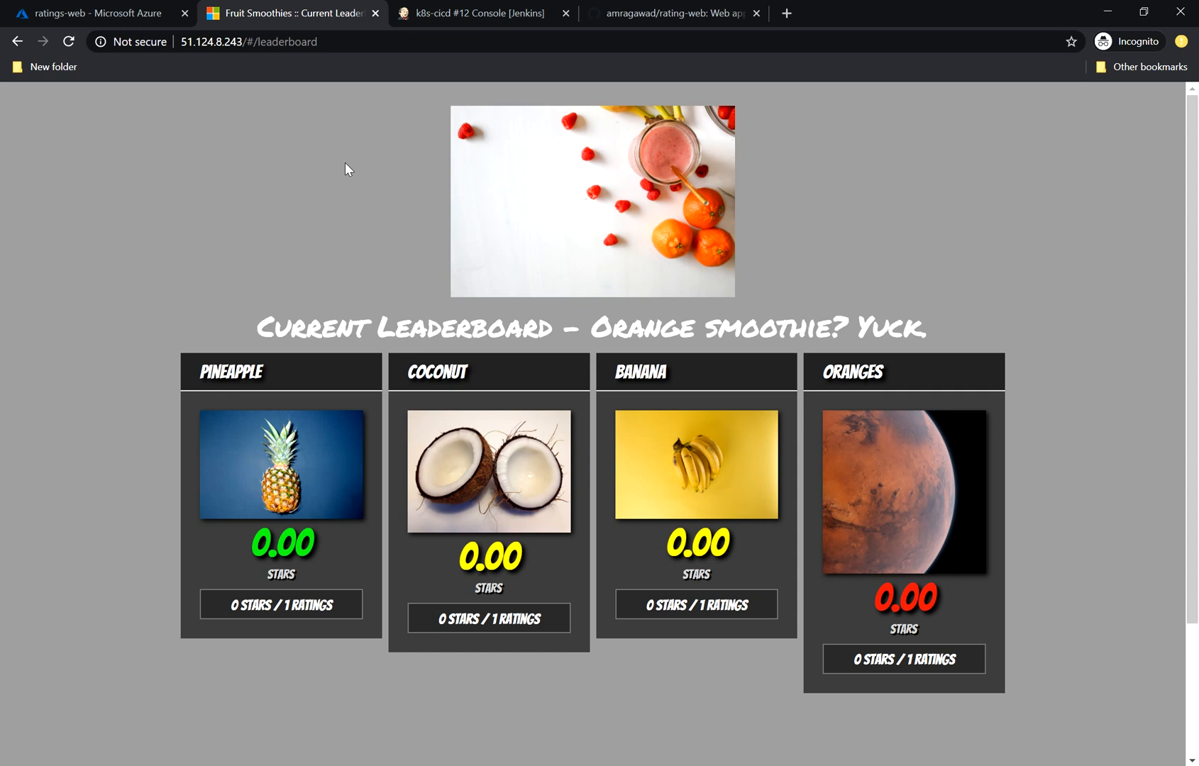
{"action": "mouse_move", "coordinate": [931, 519]}
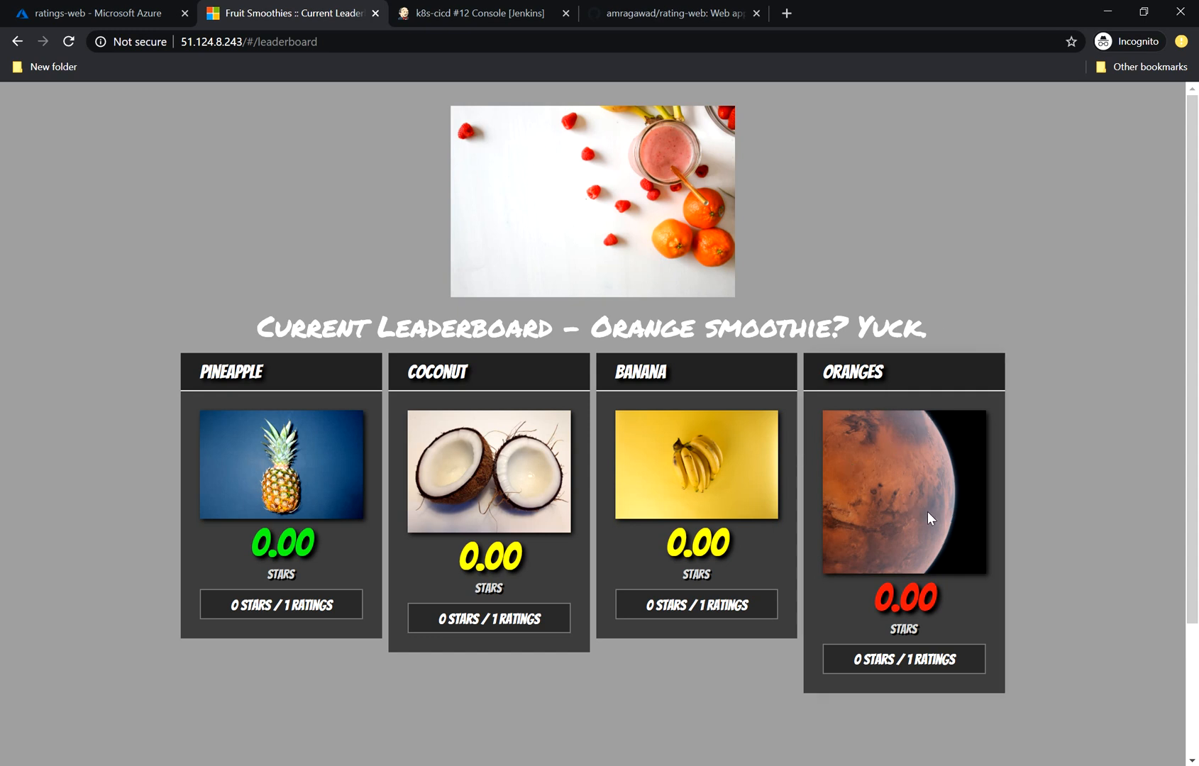
{"action": "mouse_move", "coordinate": [1166, 452]}
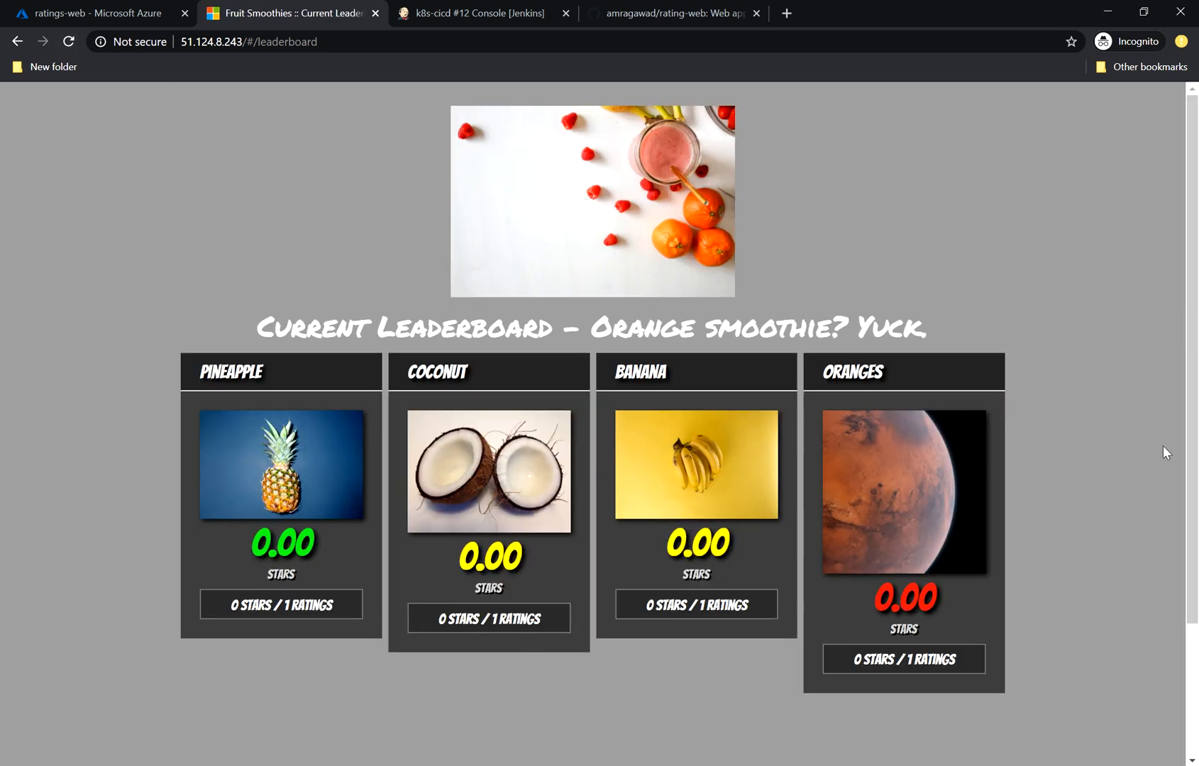
{"action": "mouse_move", "coordinate": [1148, 470]}
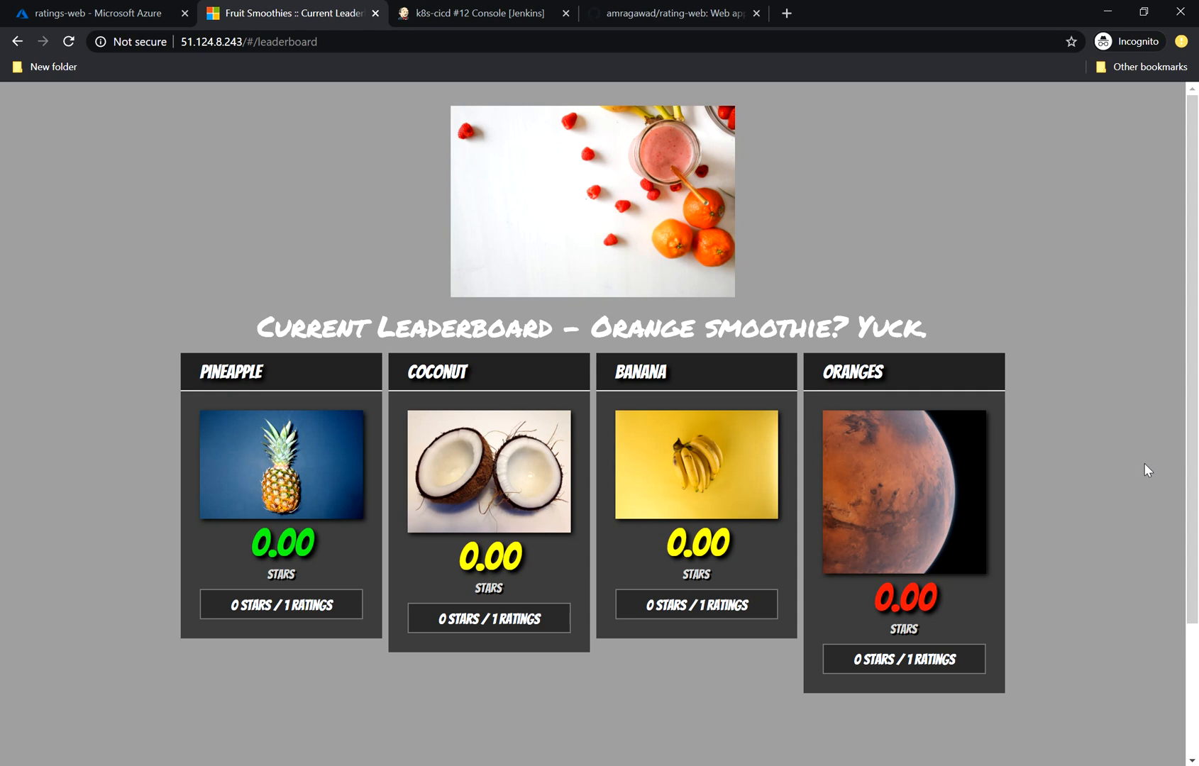
{"action": "mouse_move", "coordinate": [1078, 240]}
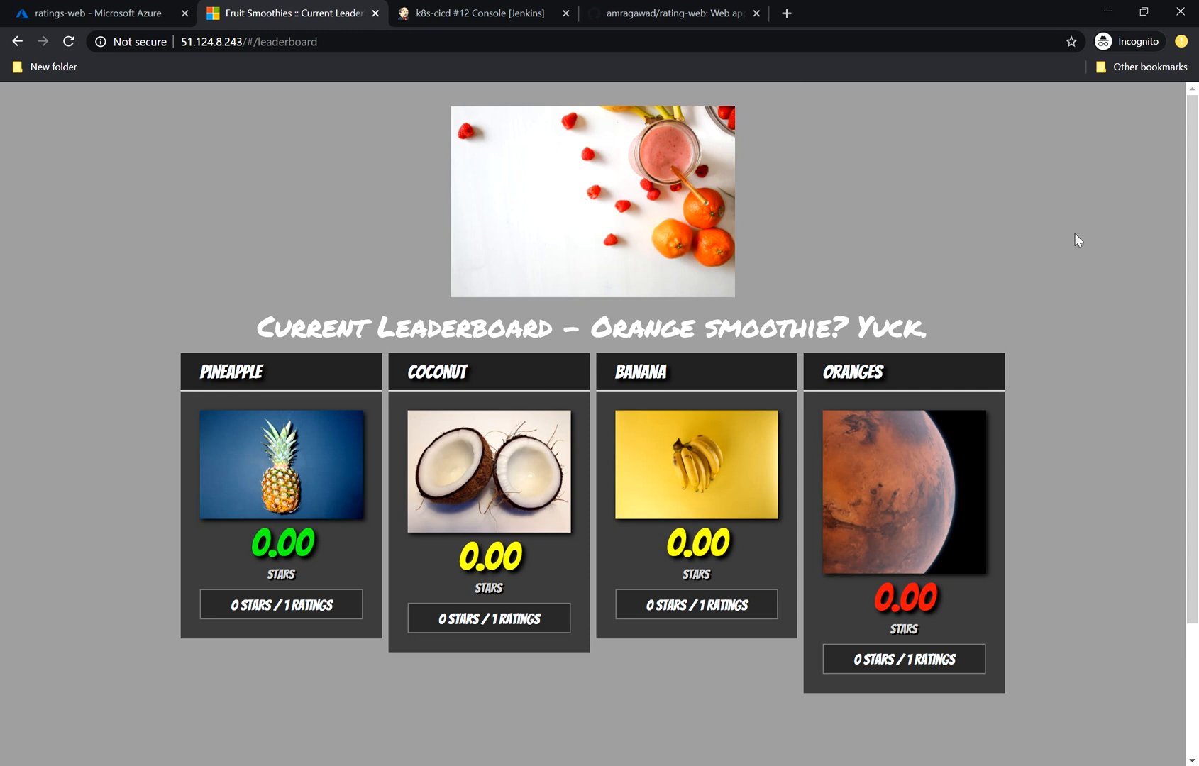